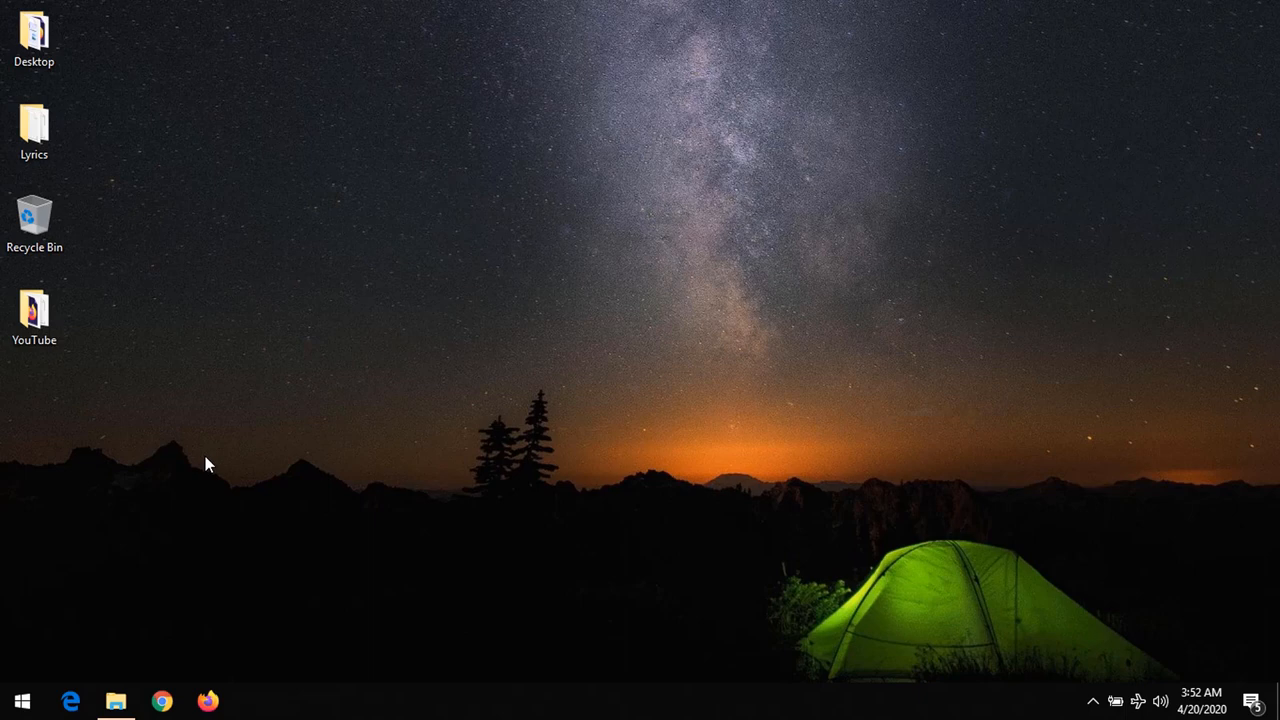
# - Launch AutoHotkey from the Start menu's Recently added list, opening its help window
pyautogui.click(22, 700)
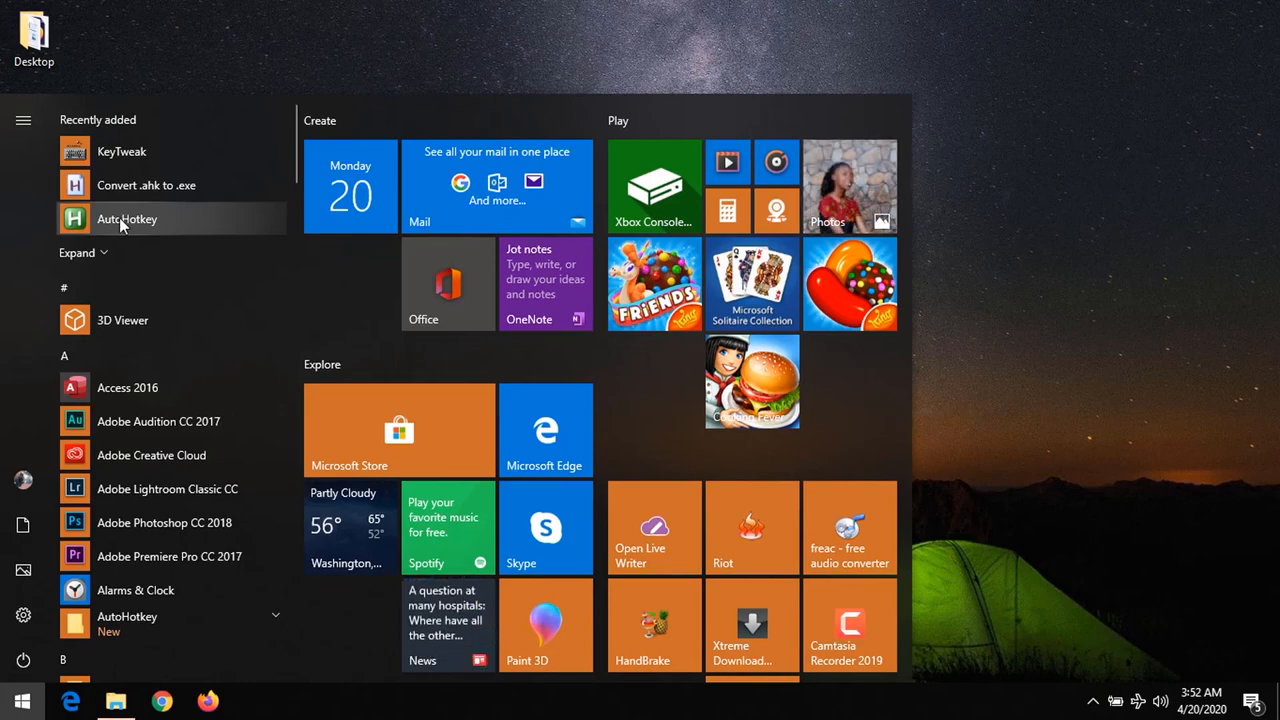
pyautogui.click(128, 218)
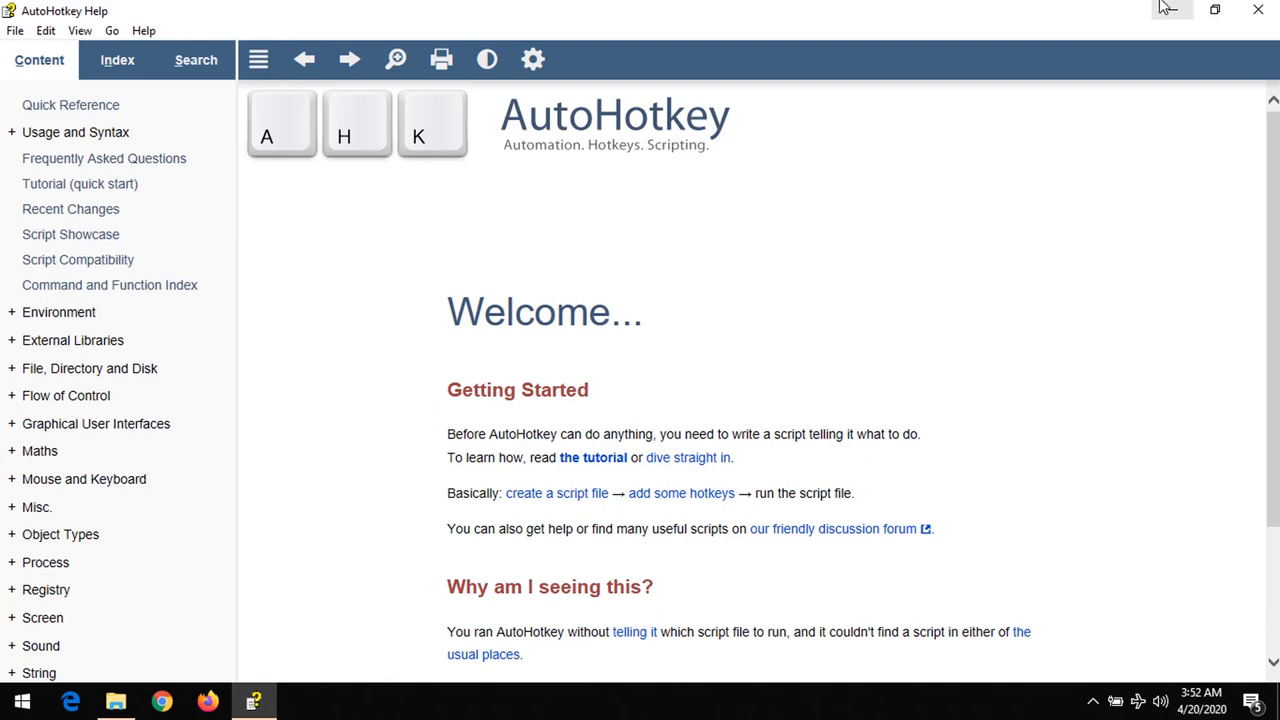
pyautogui.moveTo(710, 284)
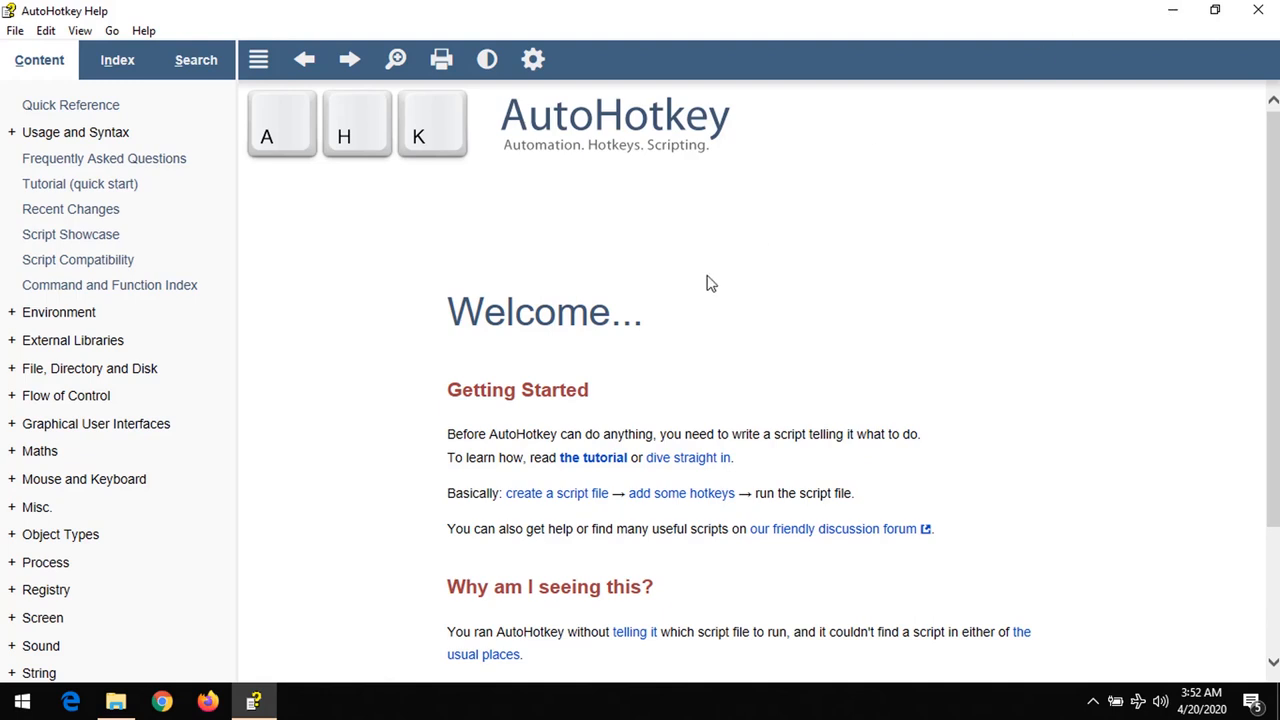
# - Browse the Mouse and Keyboard contents section and load the Beginner Tutorial page
pyautogui.click(12, 478)
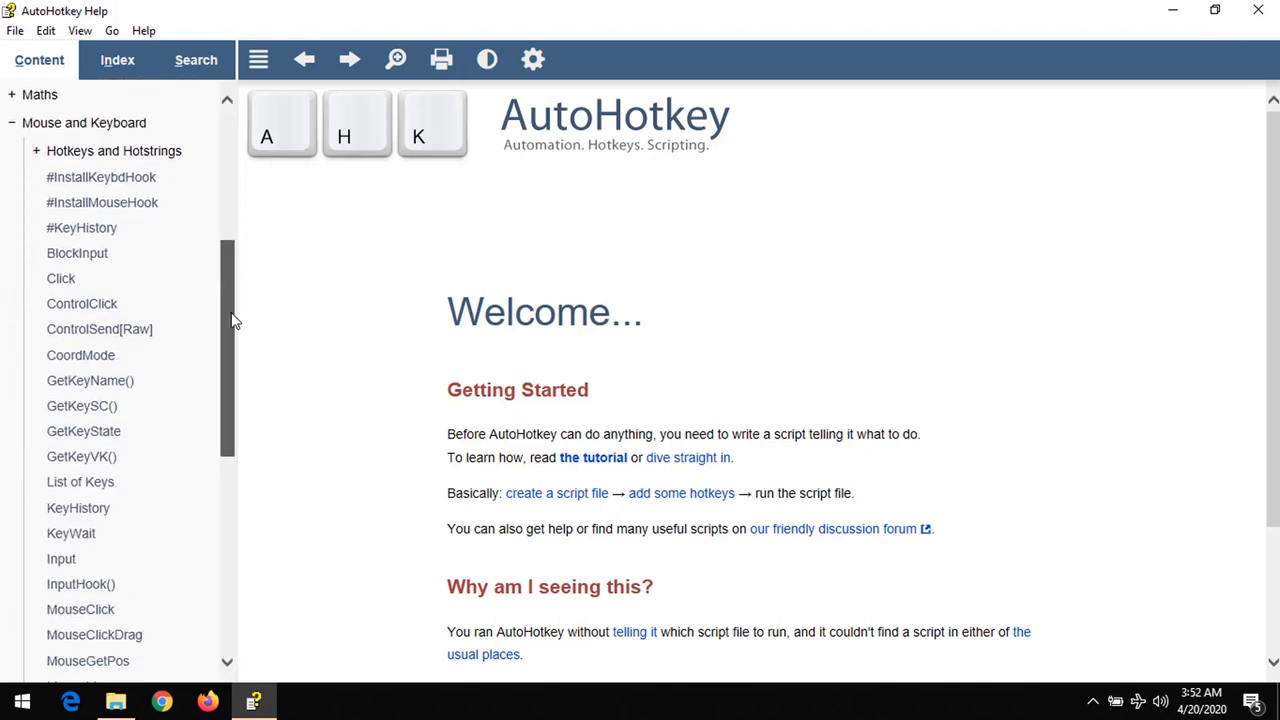
pyautogui.scroll(-3)
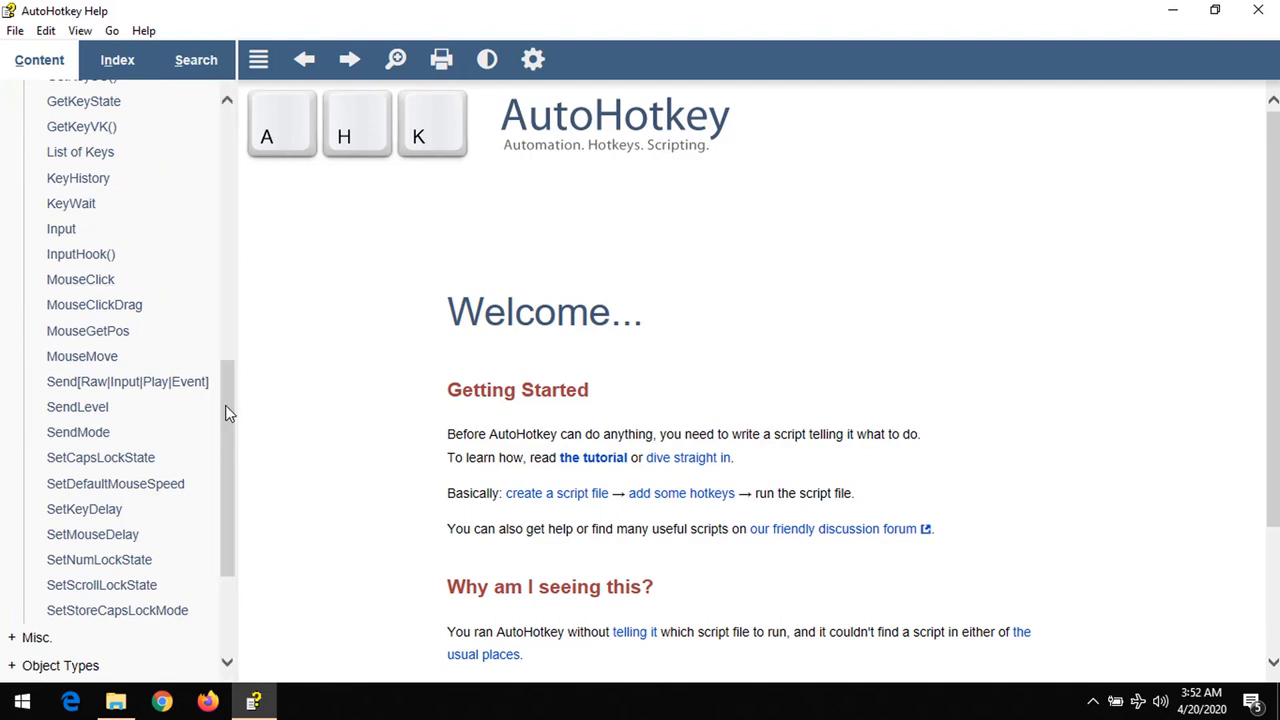
pyautogui.scroll(3)
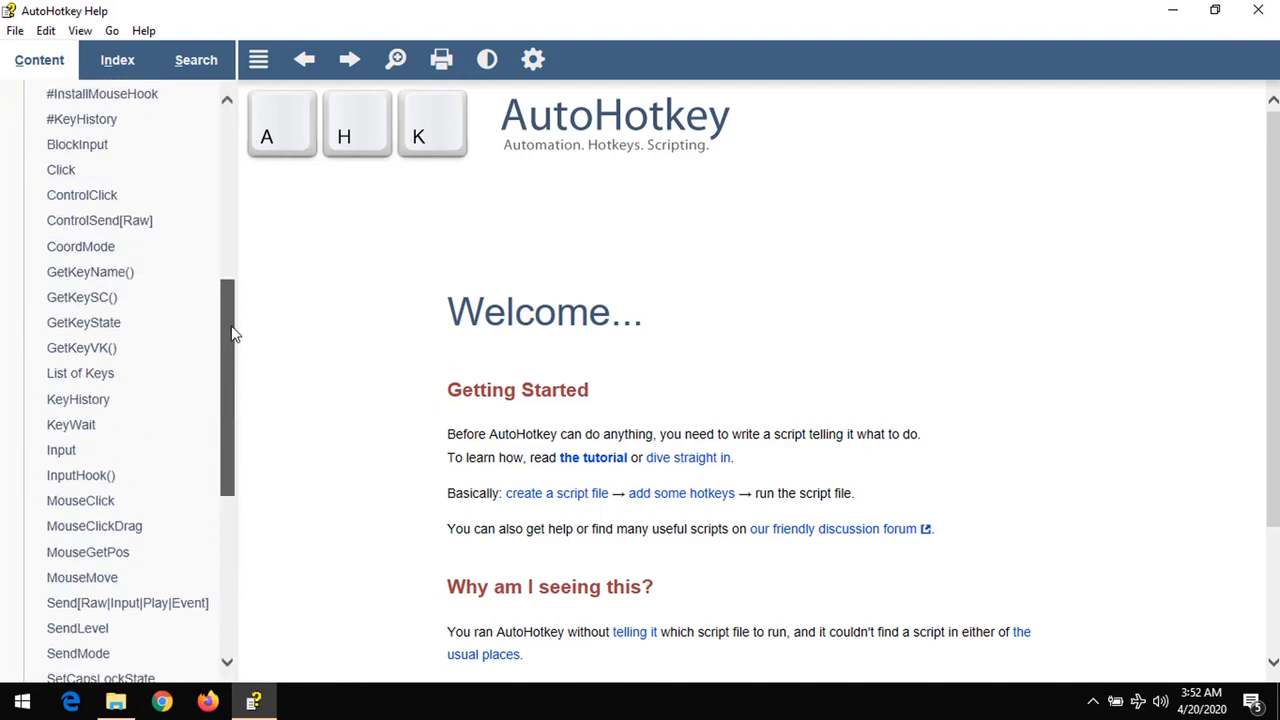
pyautogui.scroll(3)
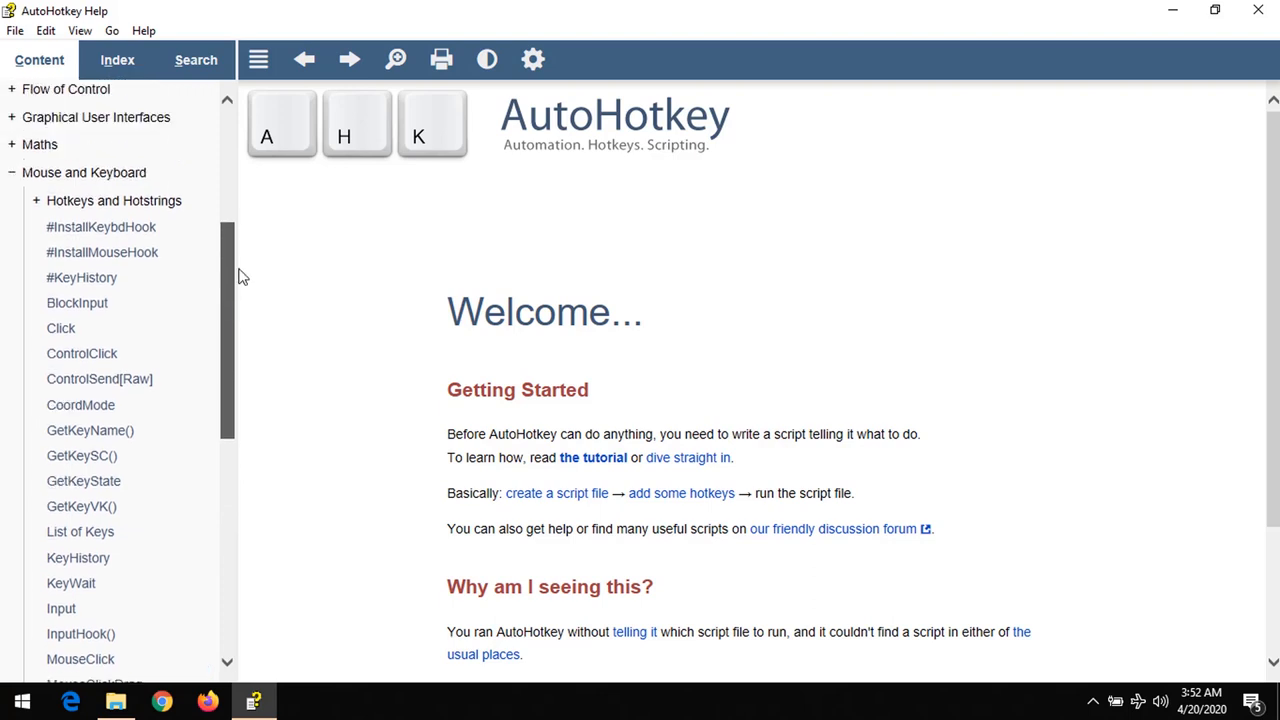
pyautogui.scroll(-3)
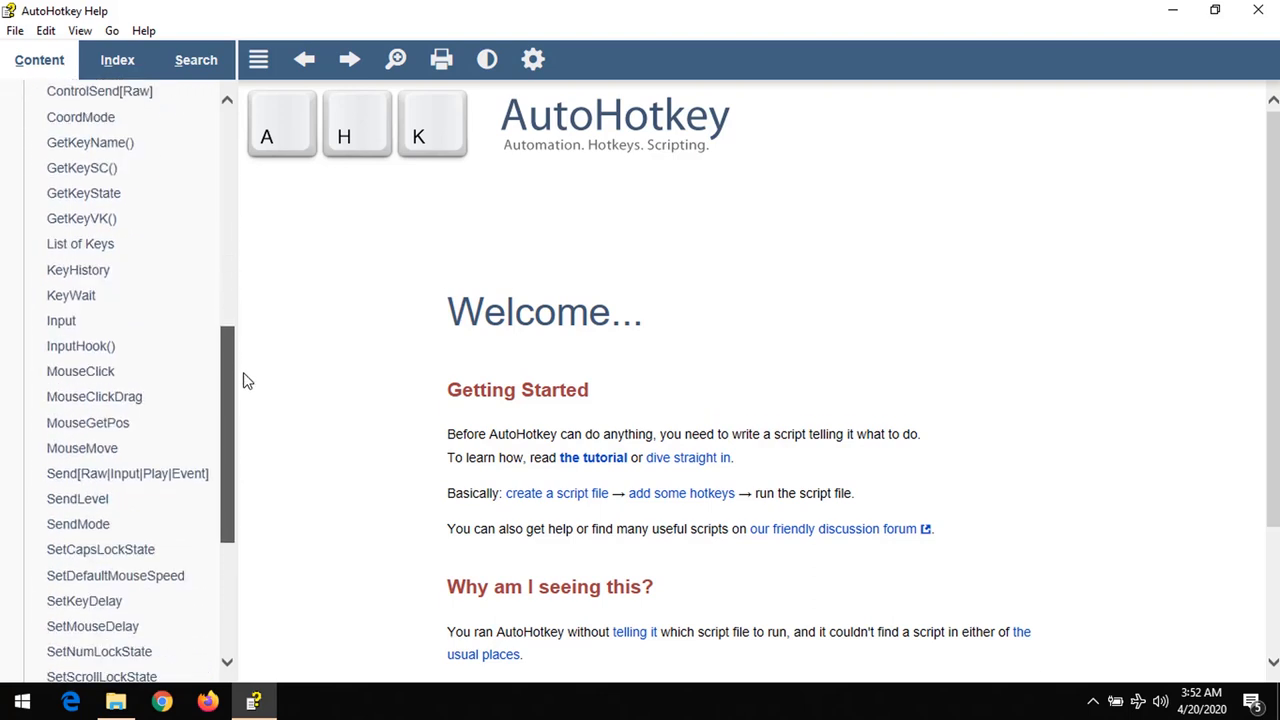
pyautogui.scroll(-3)
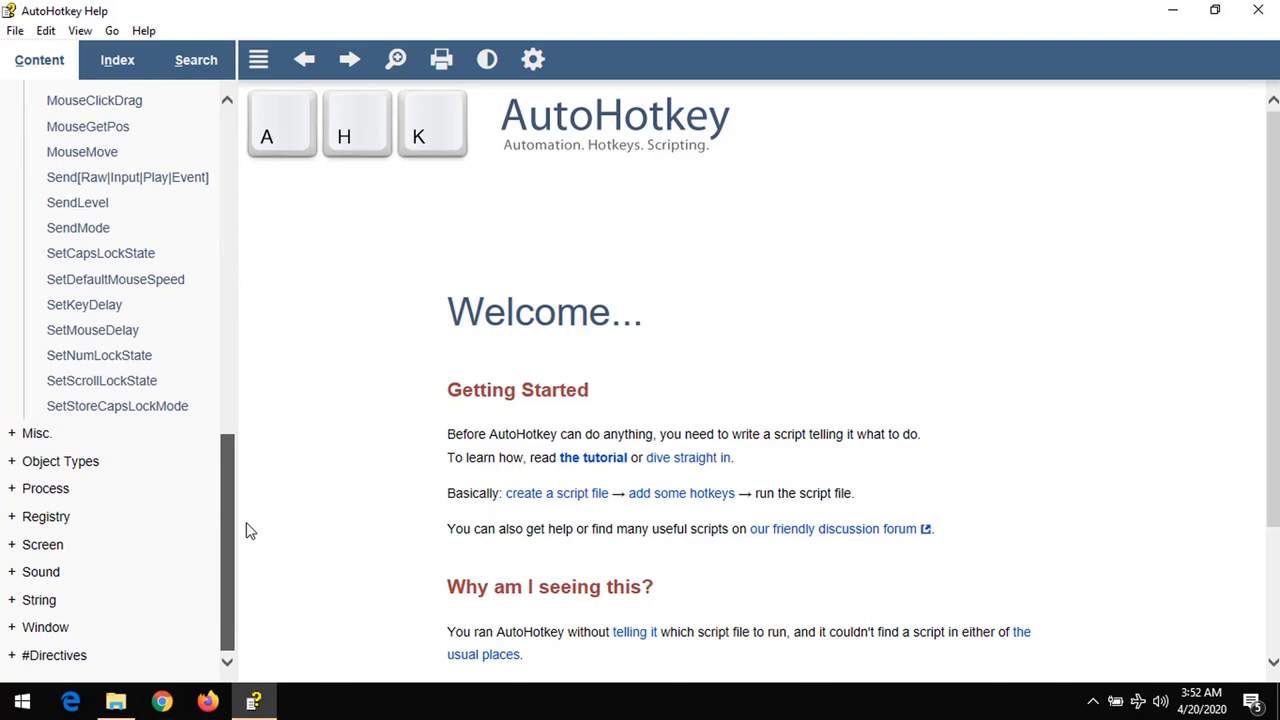
pyautogui.scroll(3)
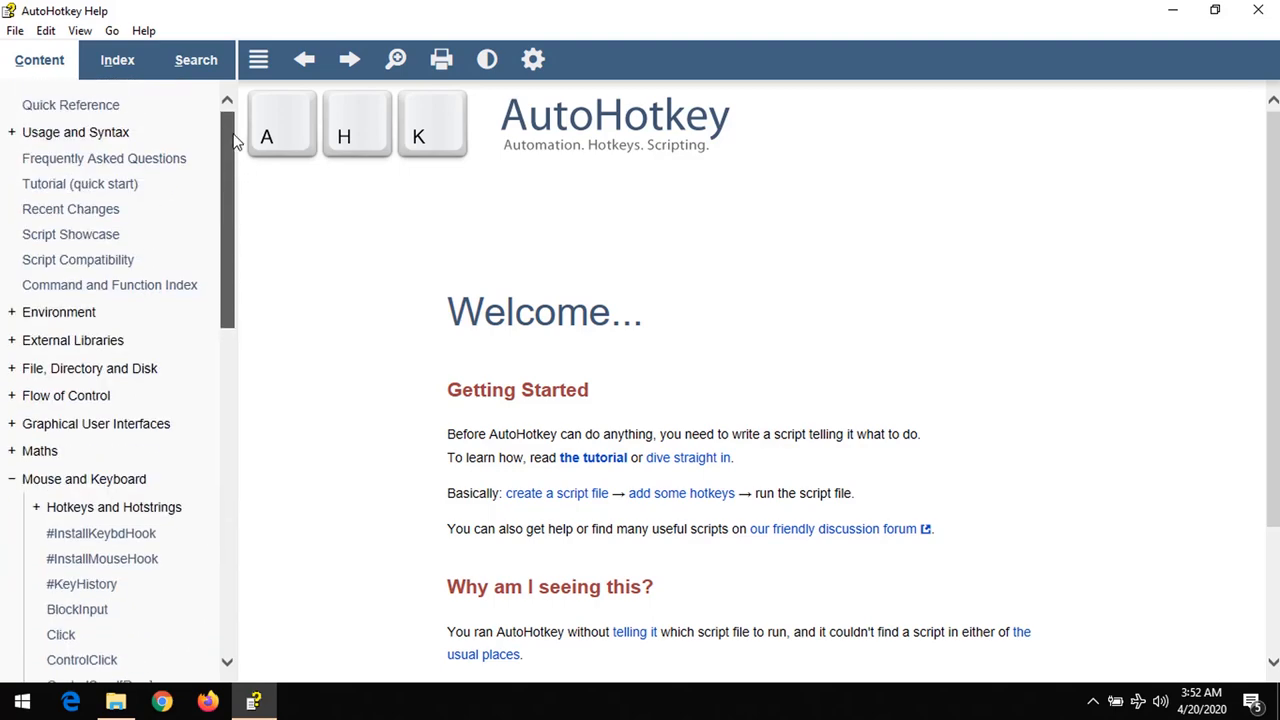
pyautogui.moveTo(80, 184)
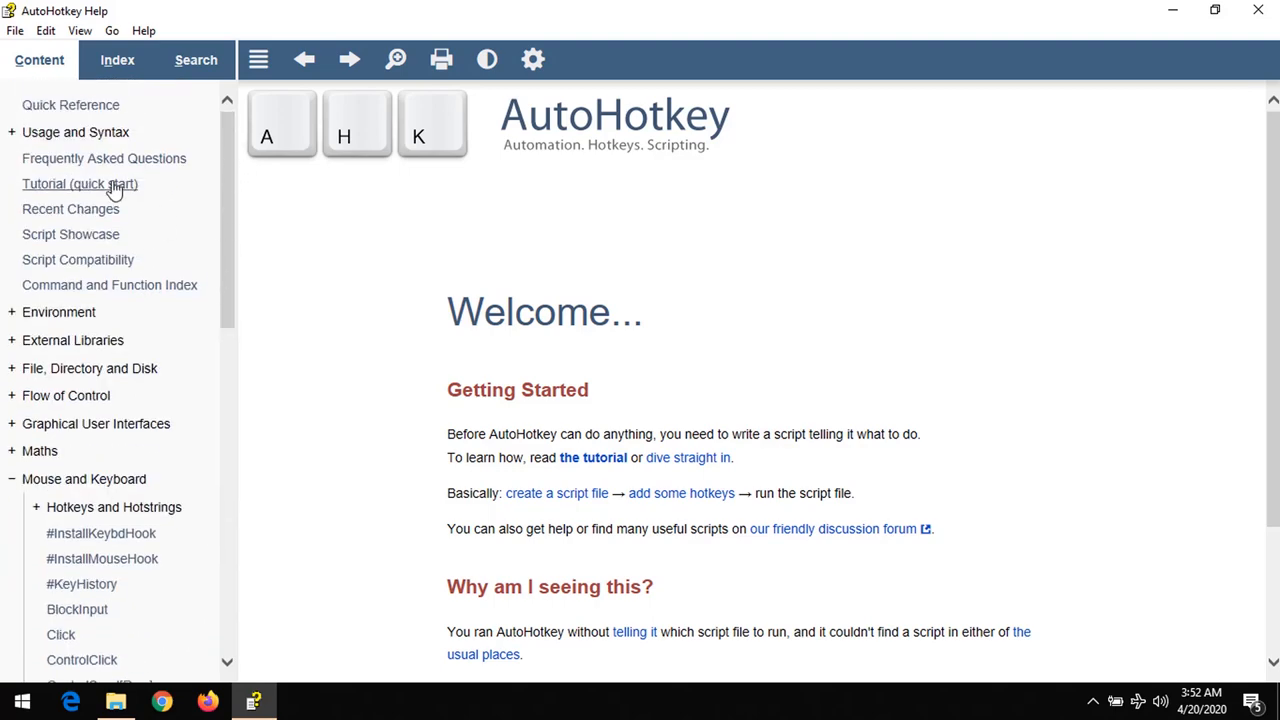
pyautogui.click(80, 184)
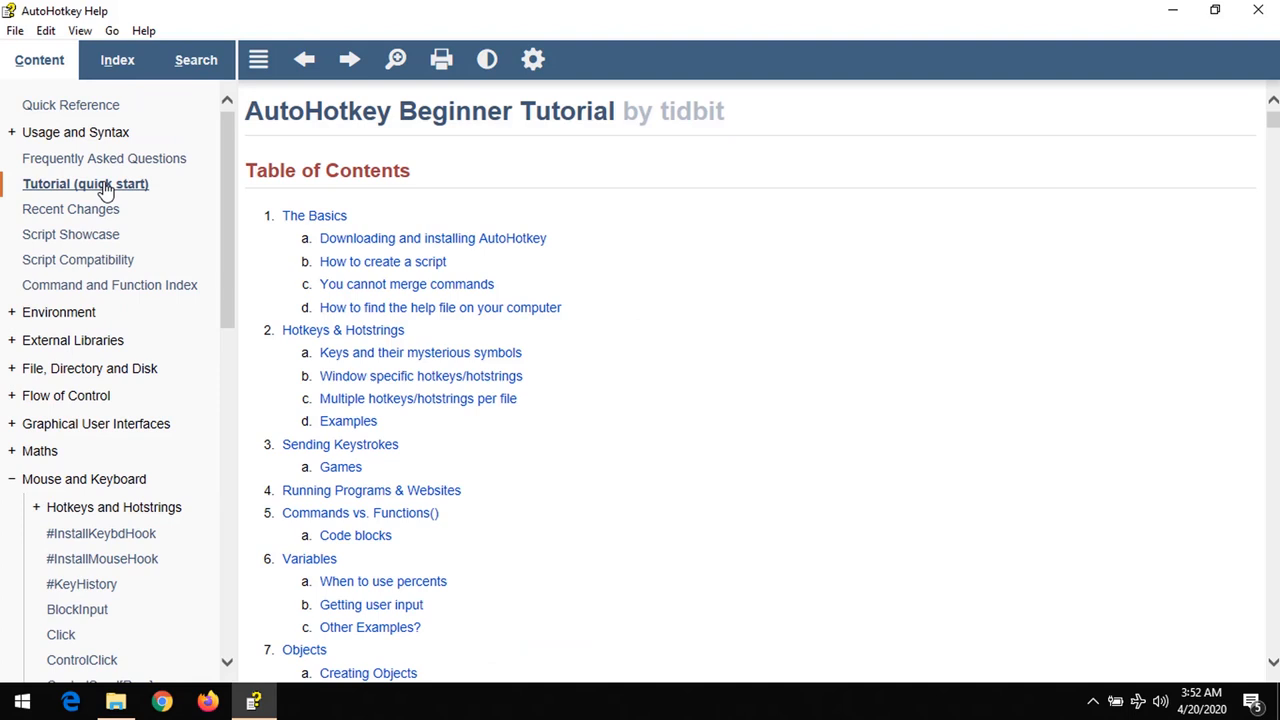
# - Bring up the Windows Run dialog with Win+R to start Notepad
pyautogui.press('Win+r')
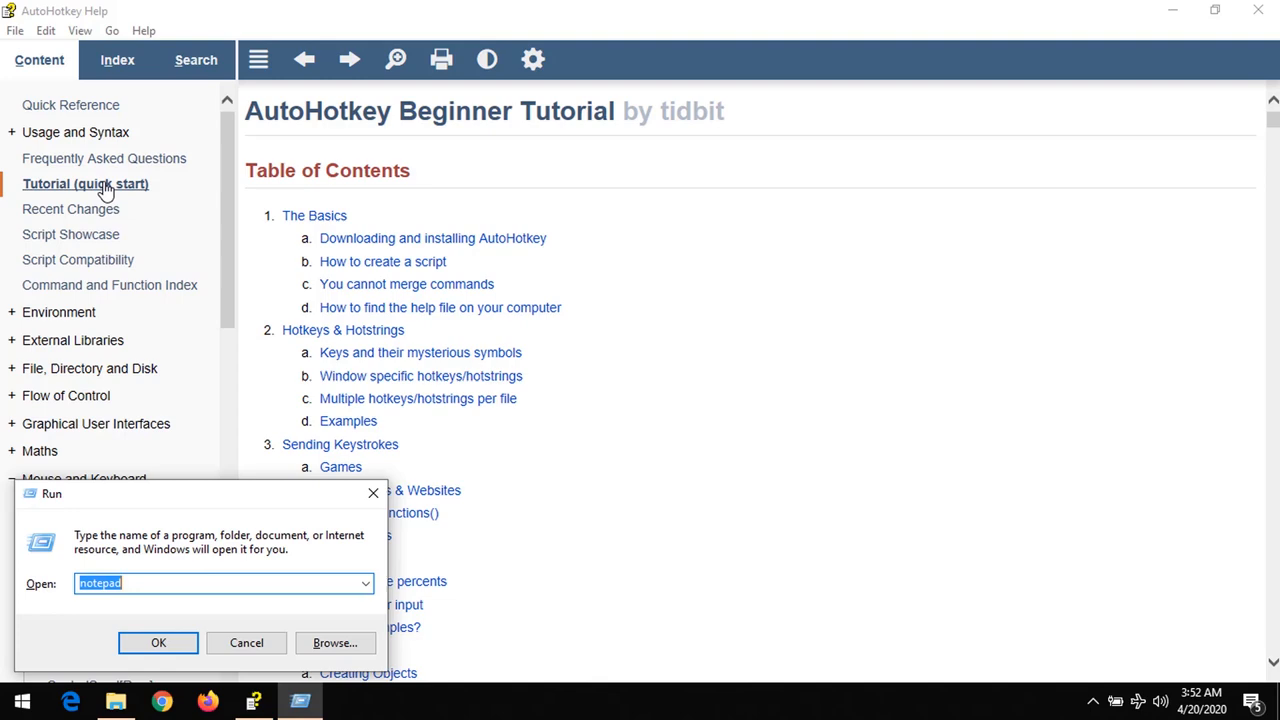
# - Launch Notepad from the Run dialog and maximize it
pyautogui.click(158, 642)
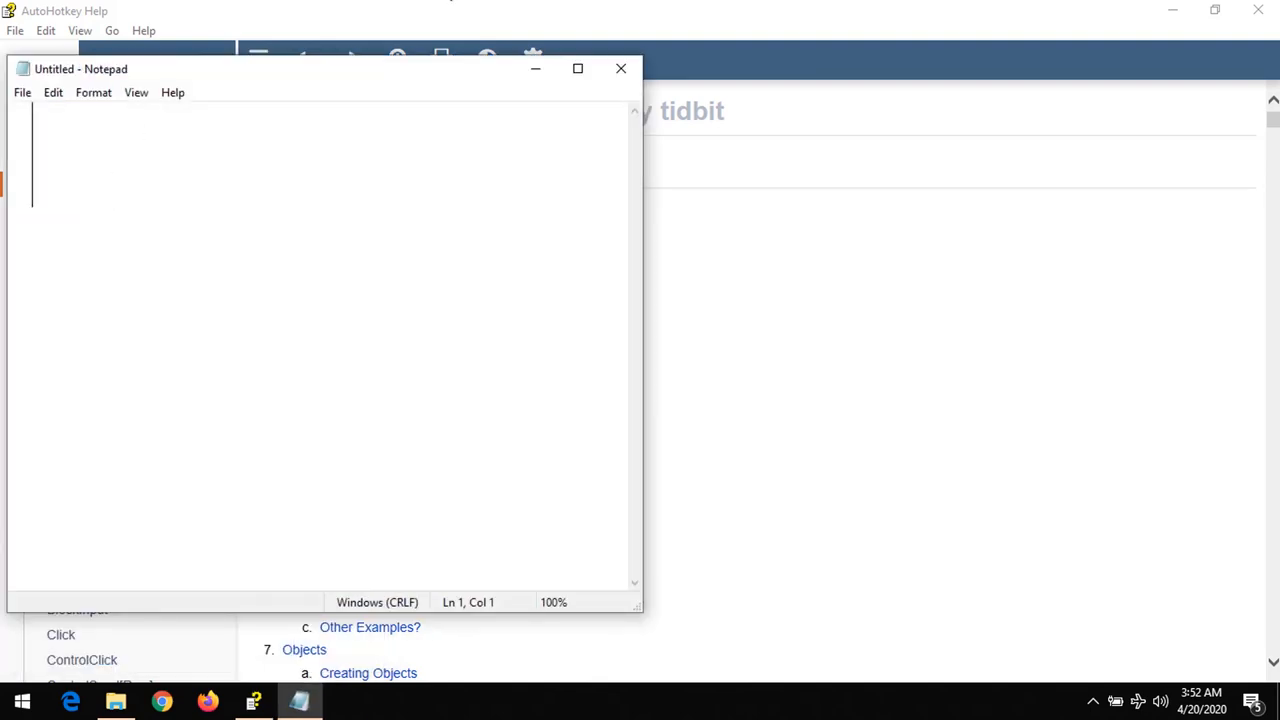
pyautogui.click(576, 68)
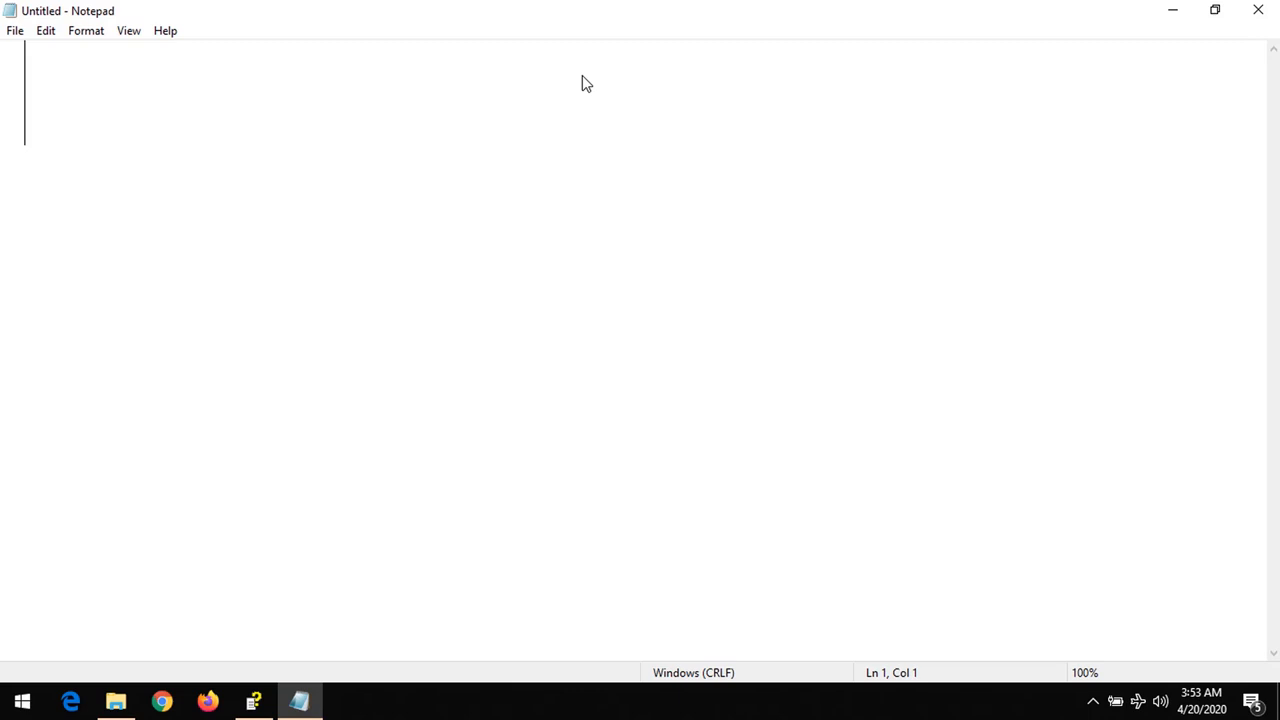
# - Write the remapping line LShift::CapsLock in the untitled document
pyautogui.write('L')
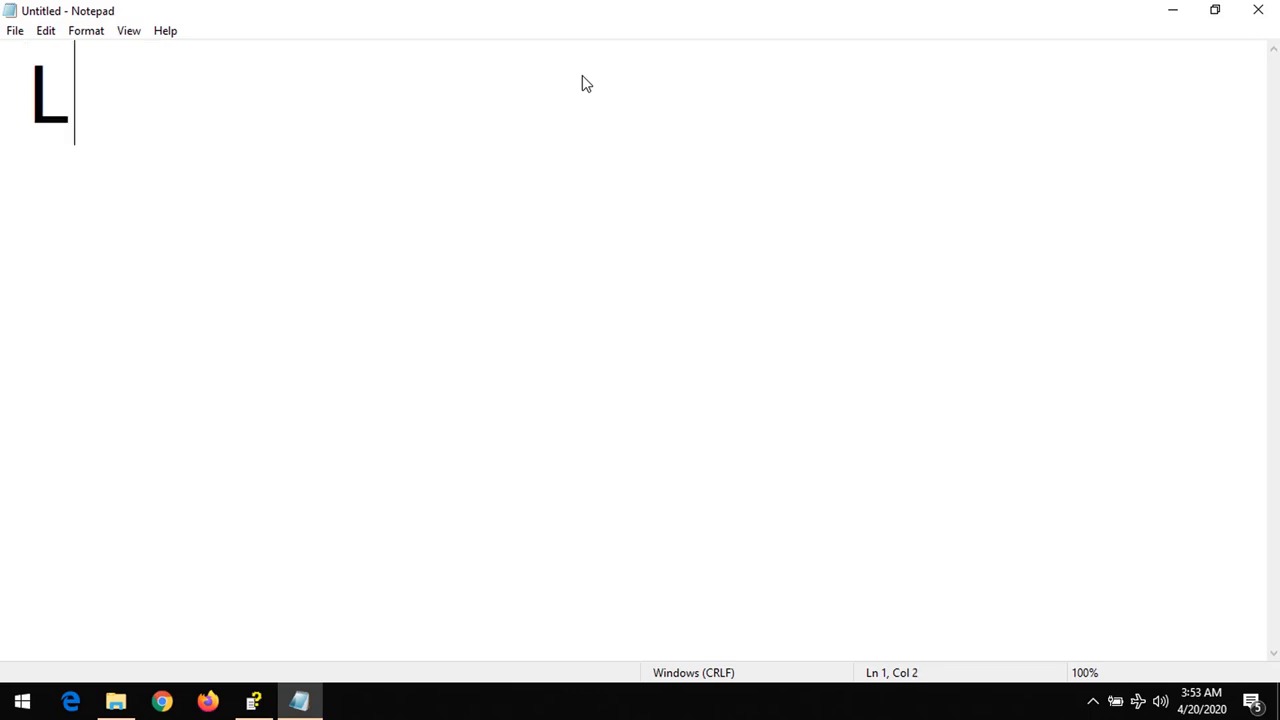
pyautogui.write('Shif')
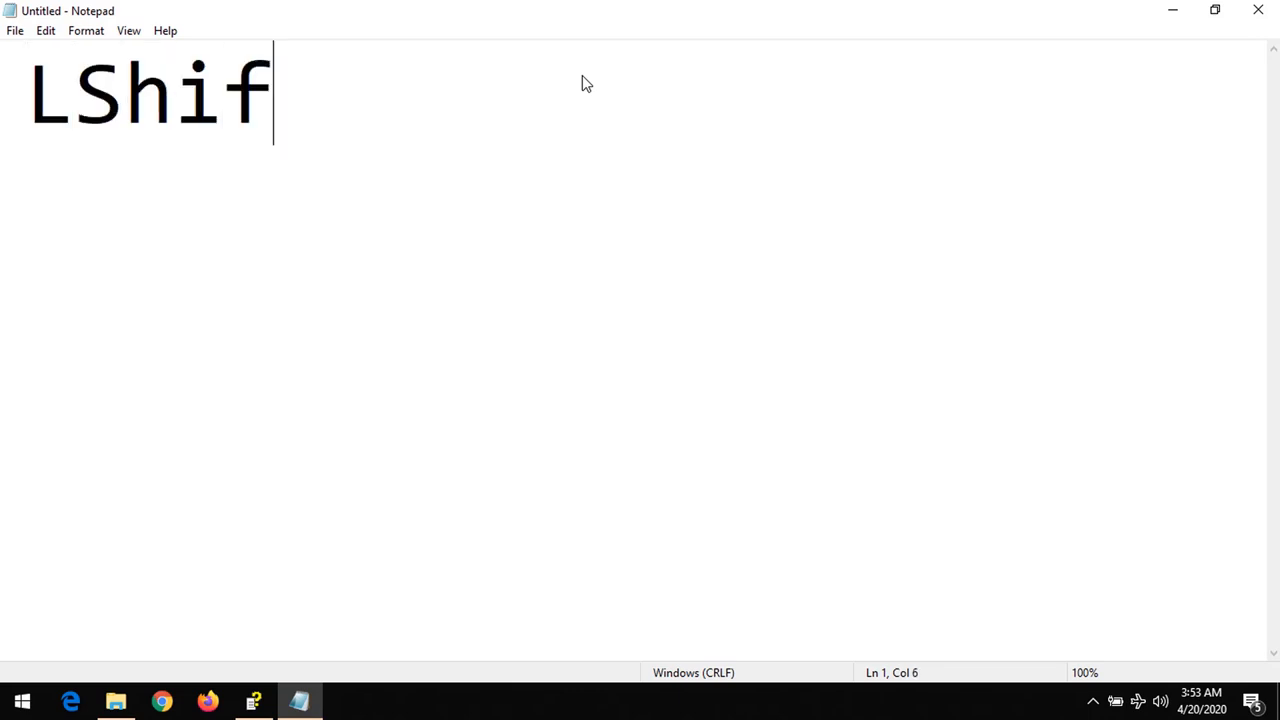
pyautogui.write('t')
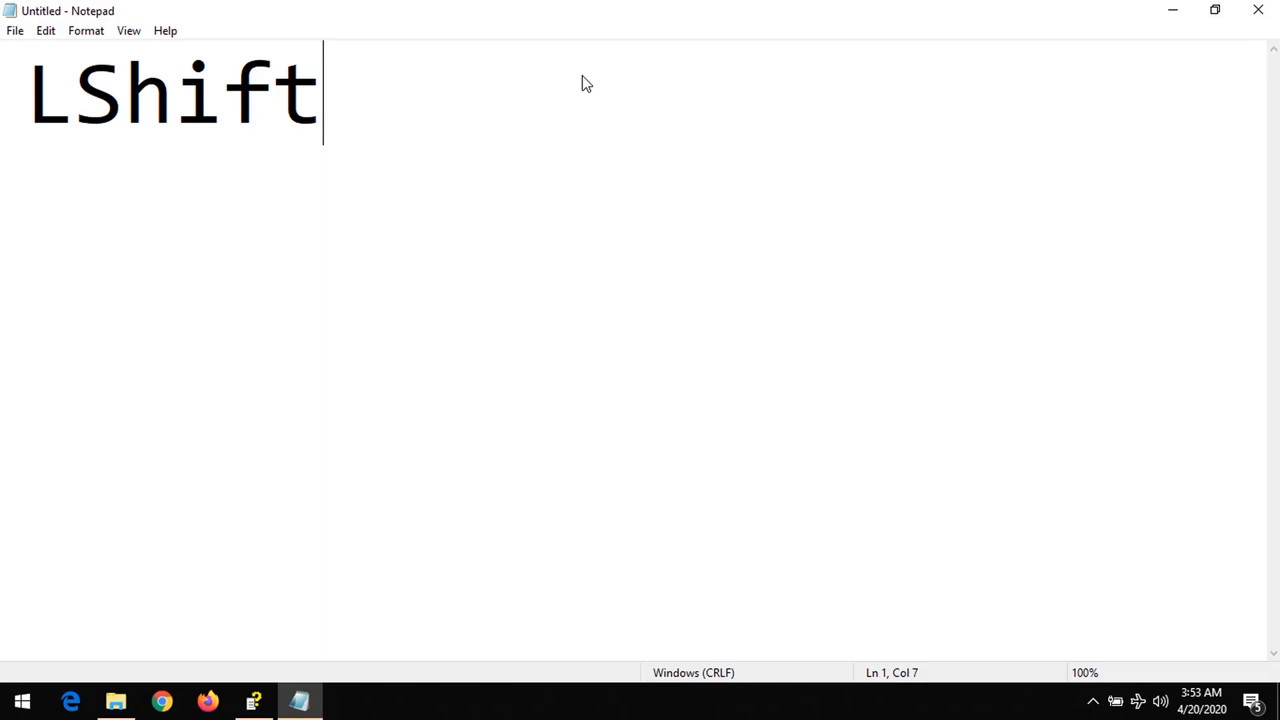
pyautogui.write('::')
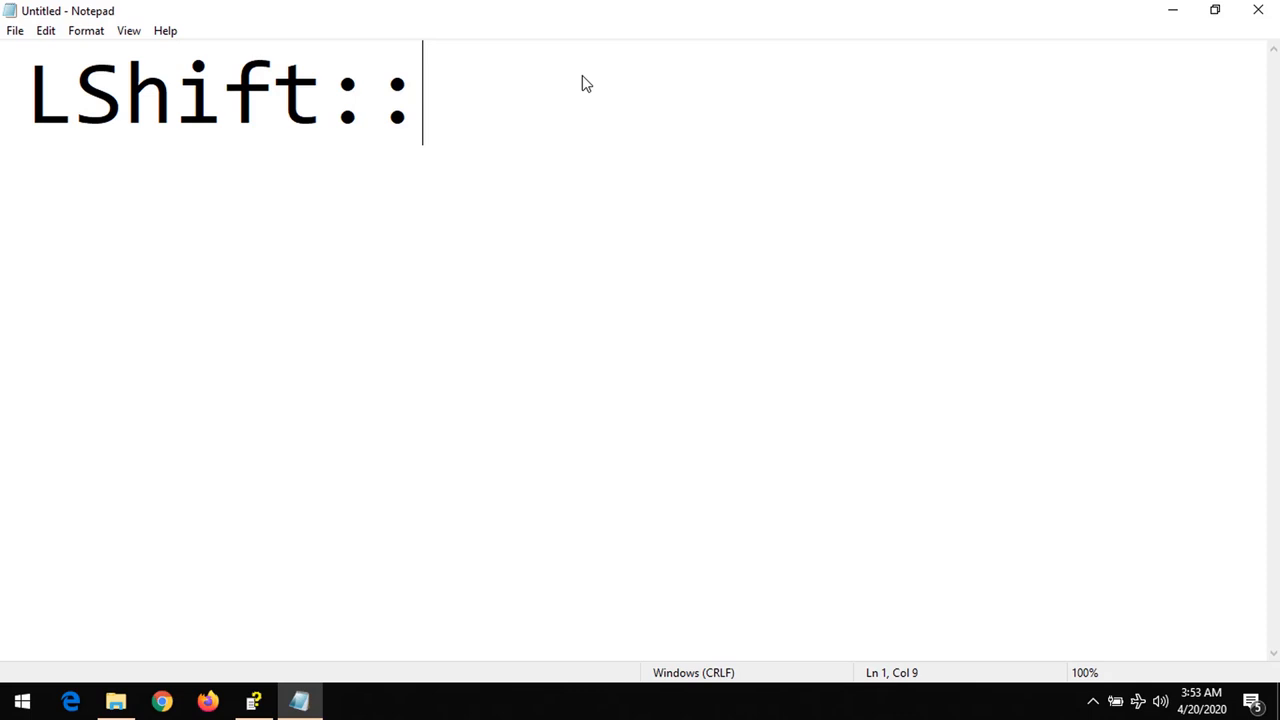
pyautogui.write('C')
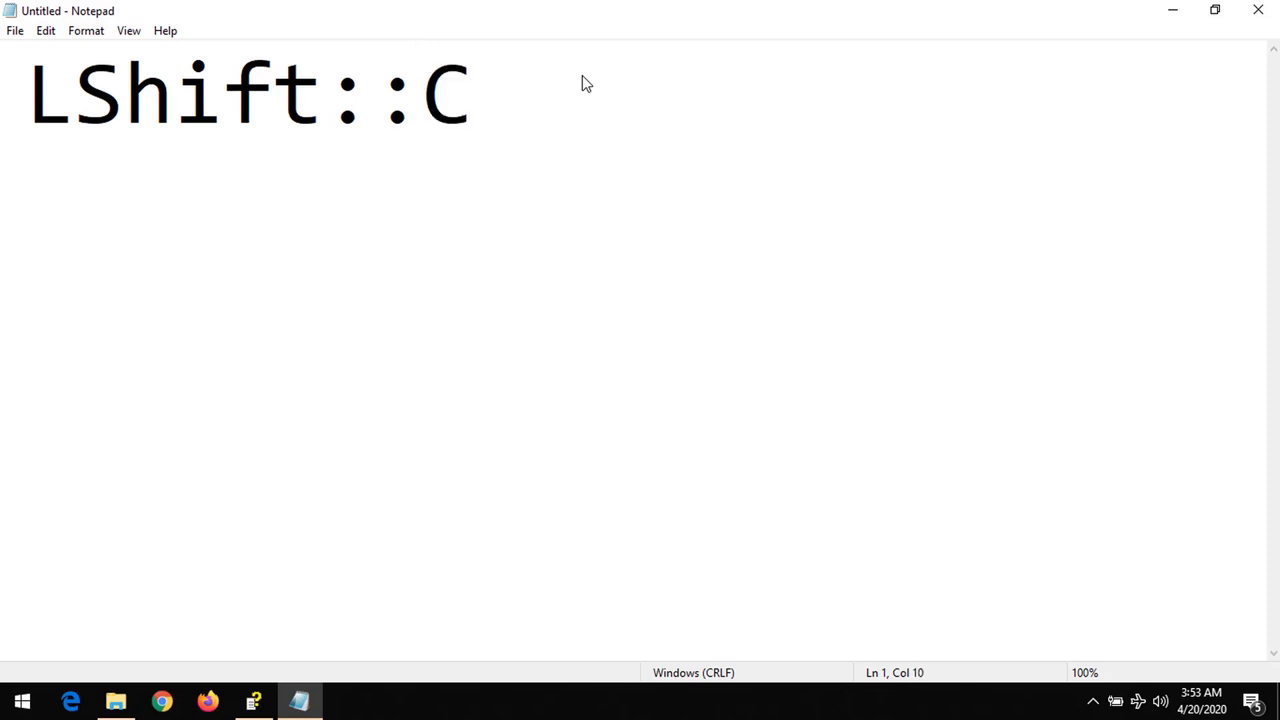
pyautogui.write('apsL')
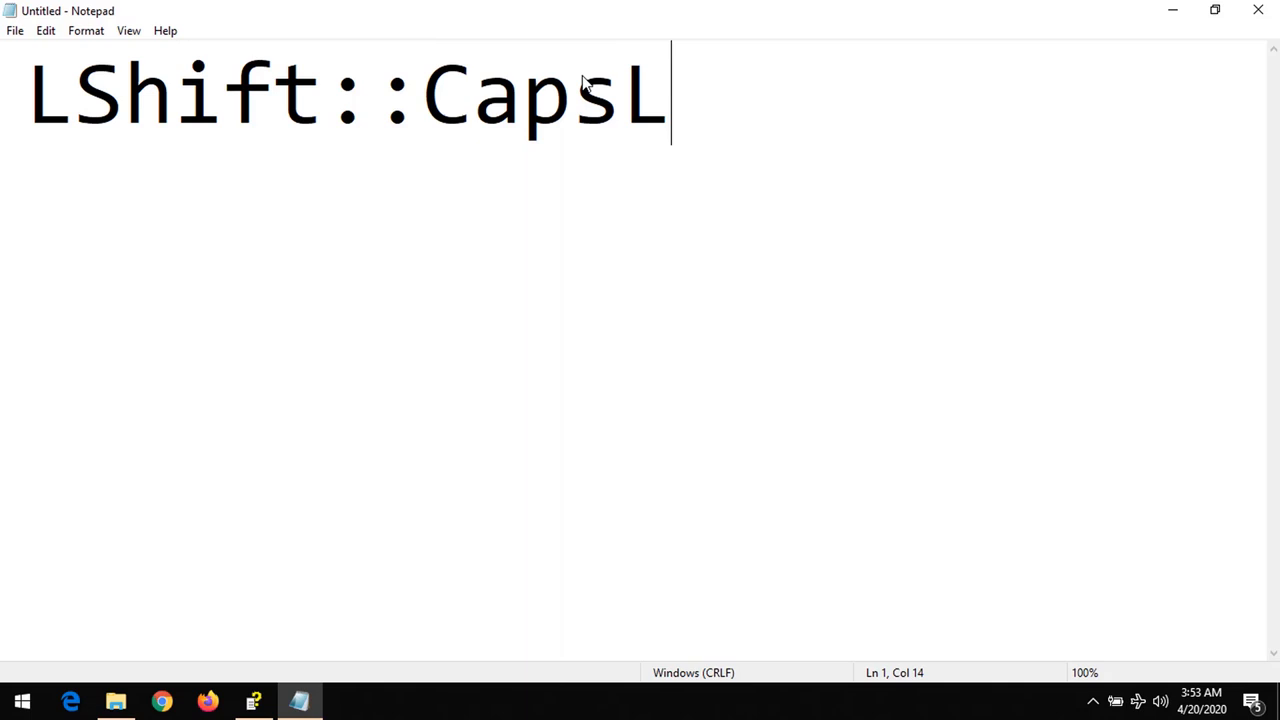
pyautogui.write('ock')
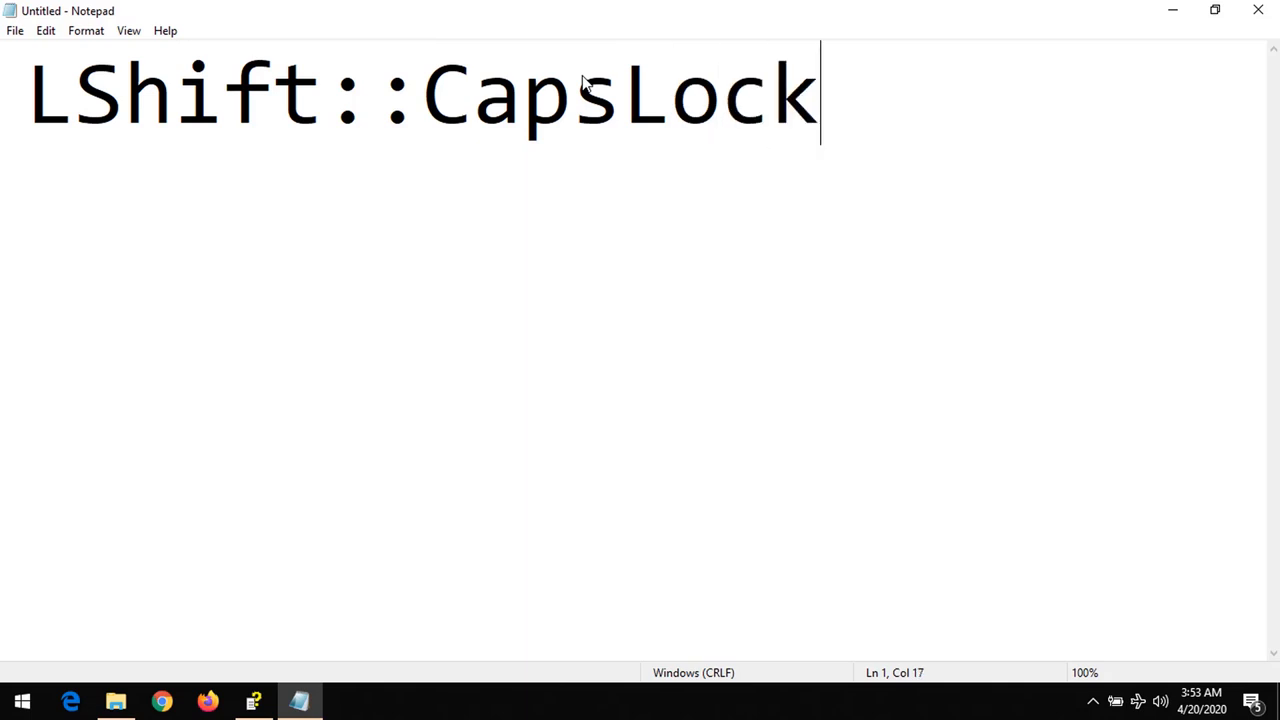
pyautogui.moveTo(820, 110)
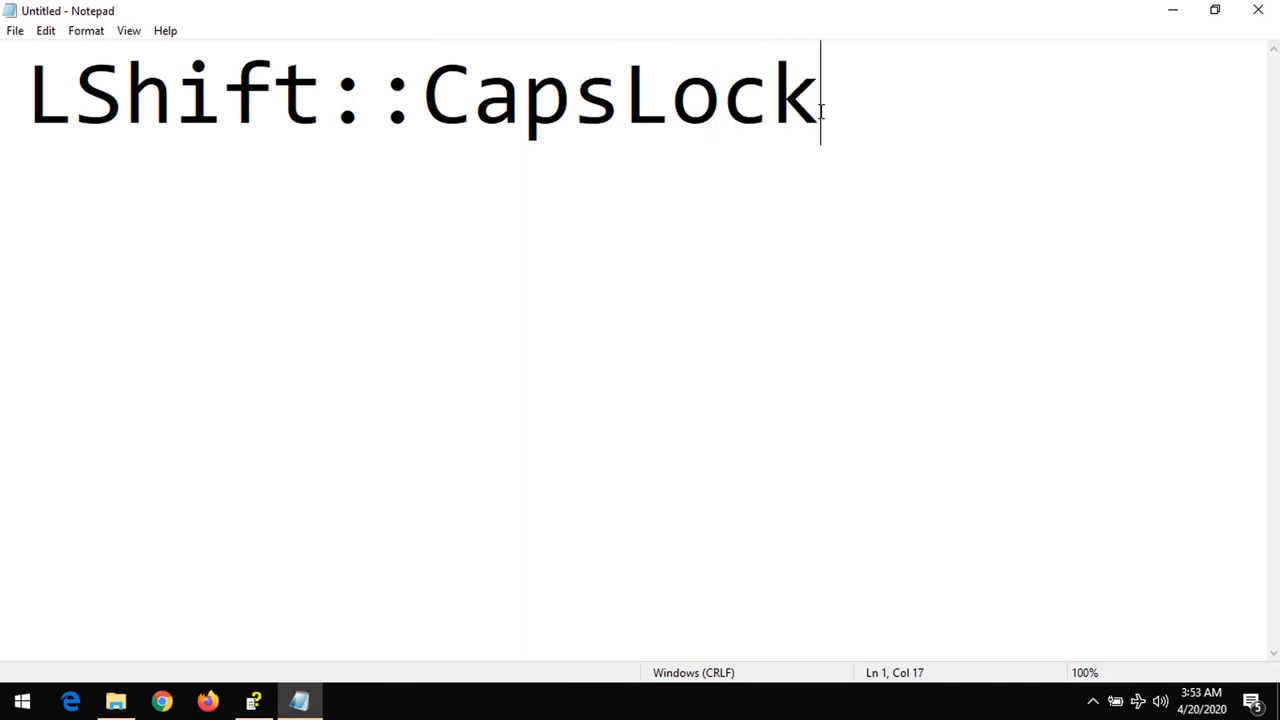
pyautogui.click(16, 30)
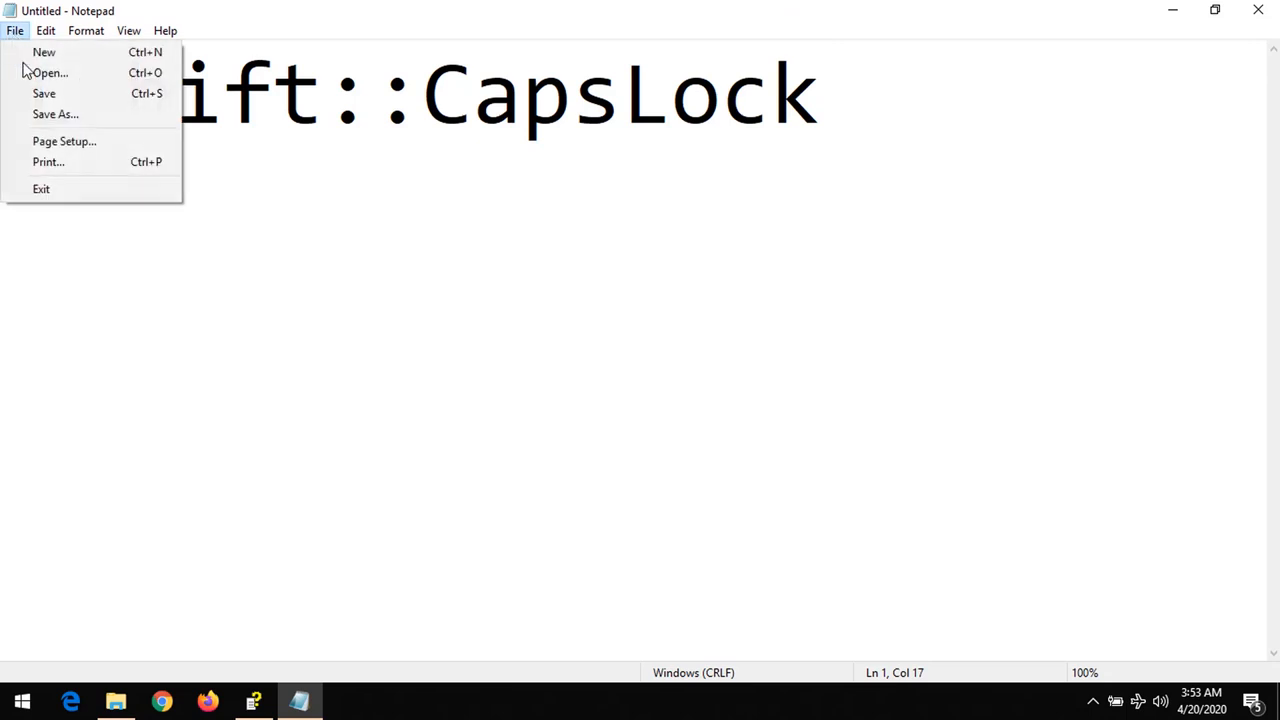
# - Save the script to the Desktop as remap.ahk via Save As
pyautogui.click(56, 112)
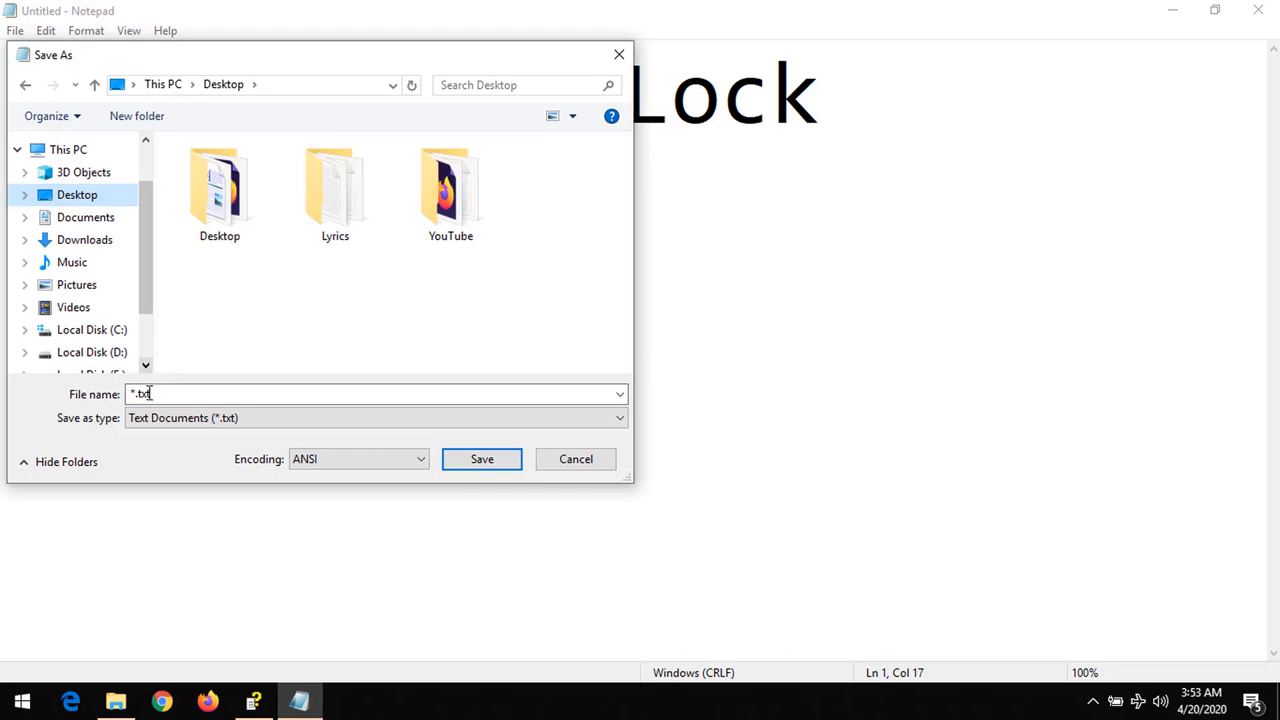
pyautogui.write('remap')
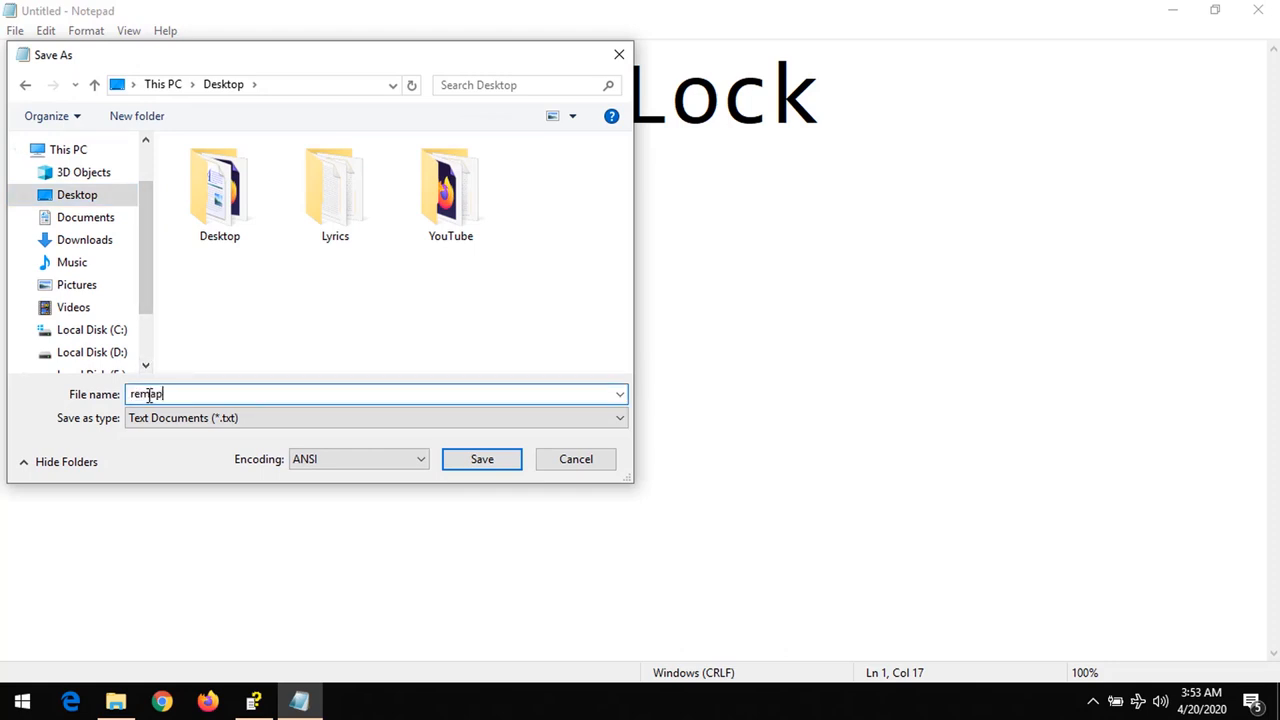
pyautogui.write('.')
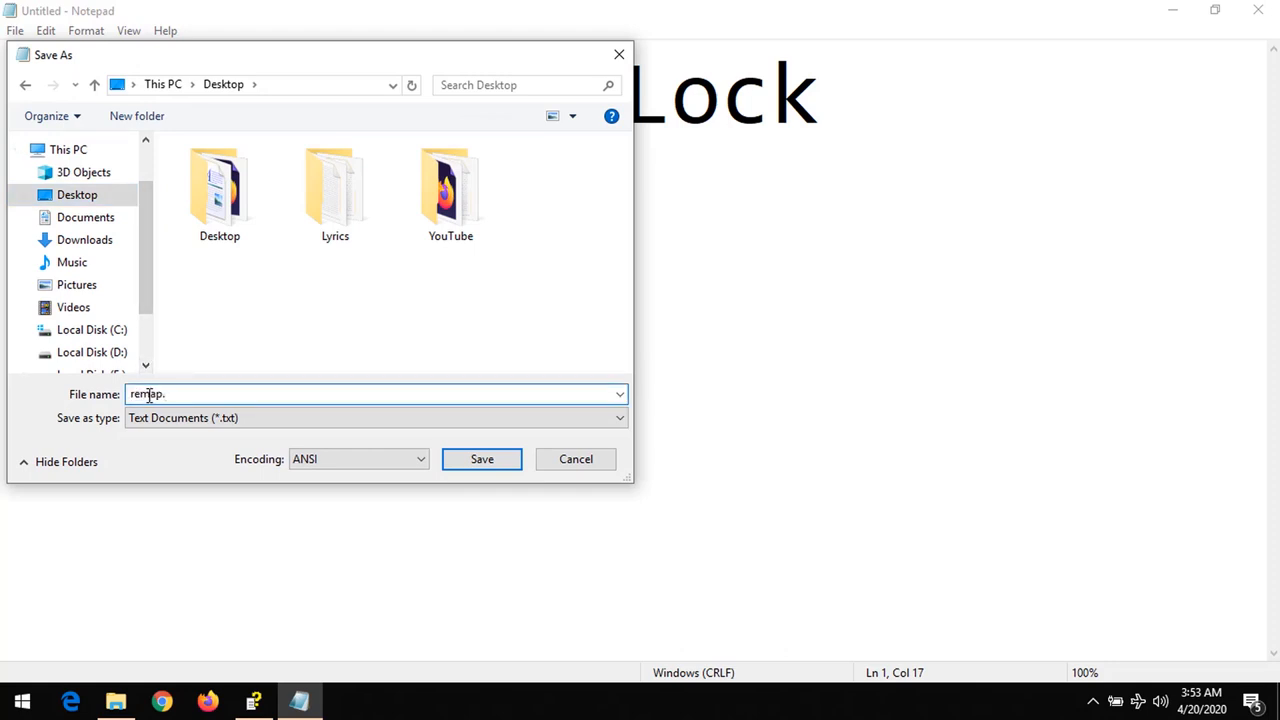
pyautogui.write('ah')
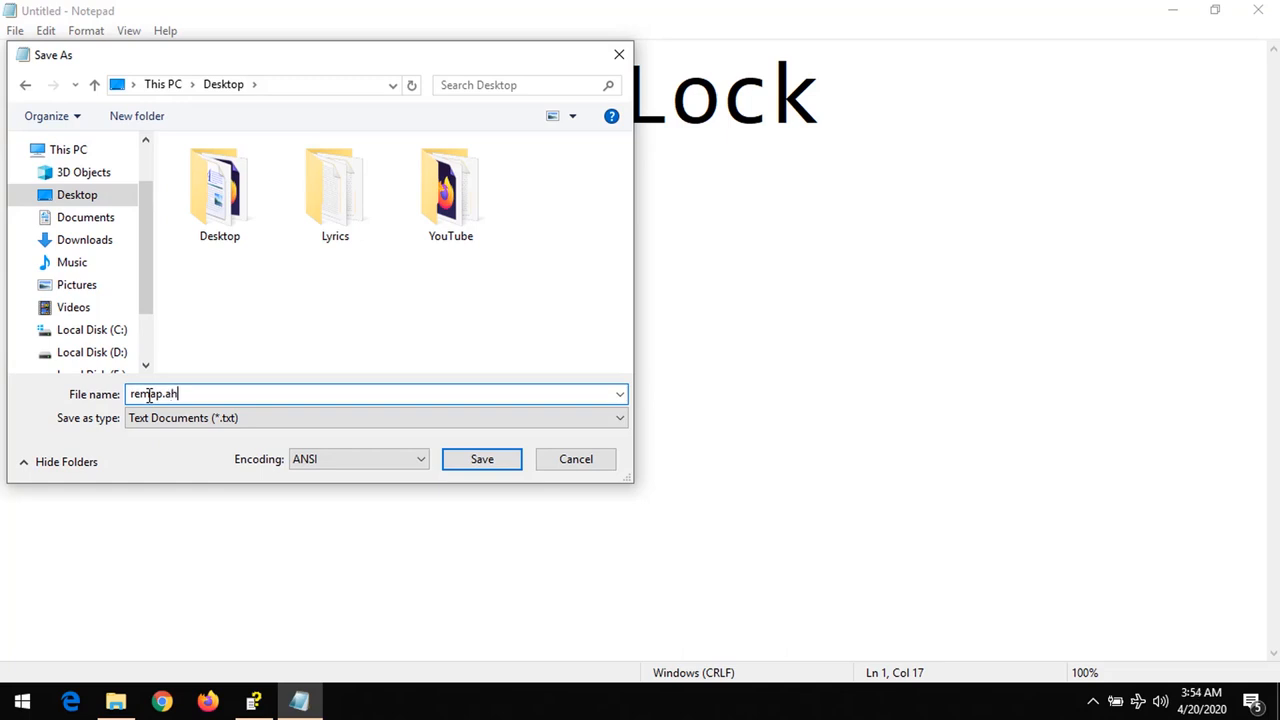
pyautogui.write('k')
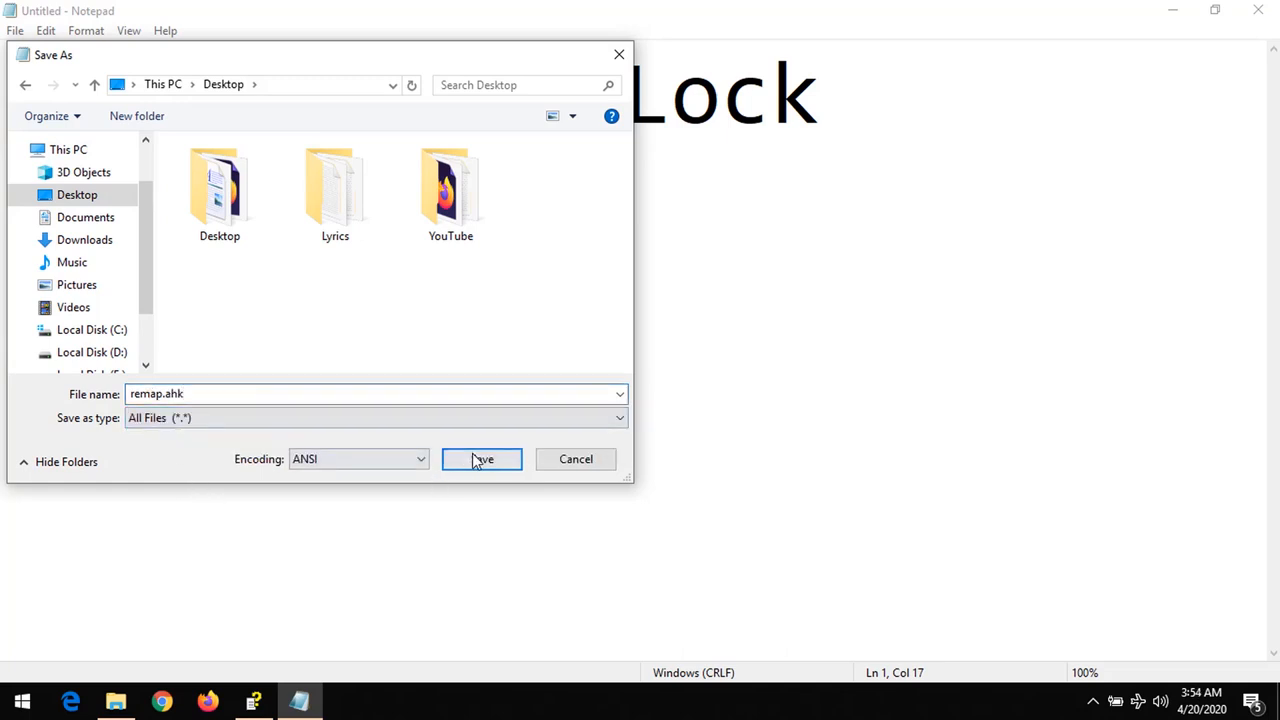
pyautogui.click(480, 458)
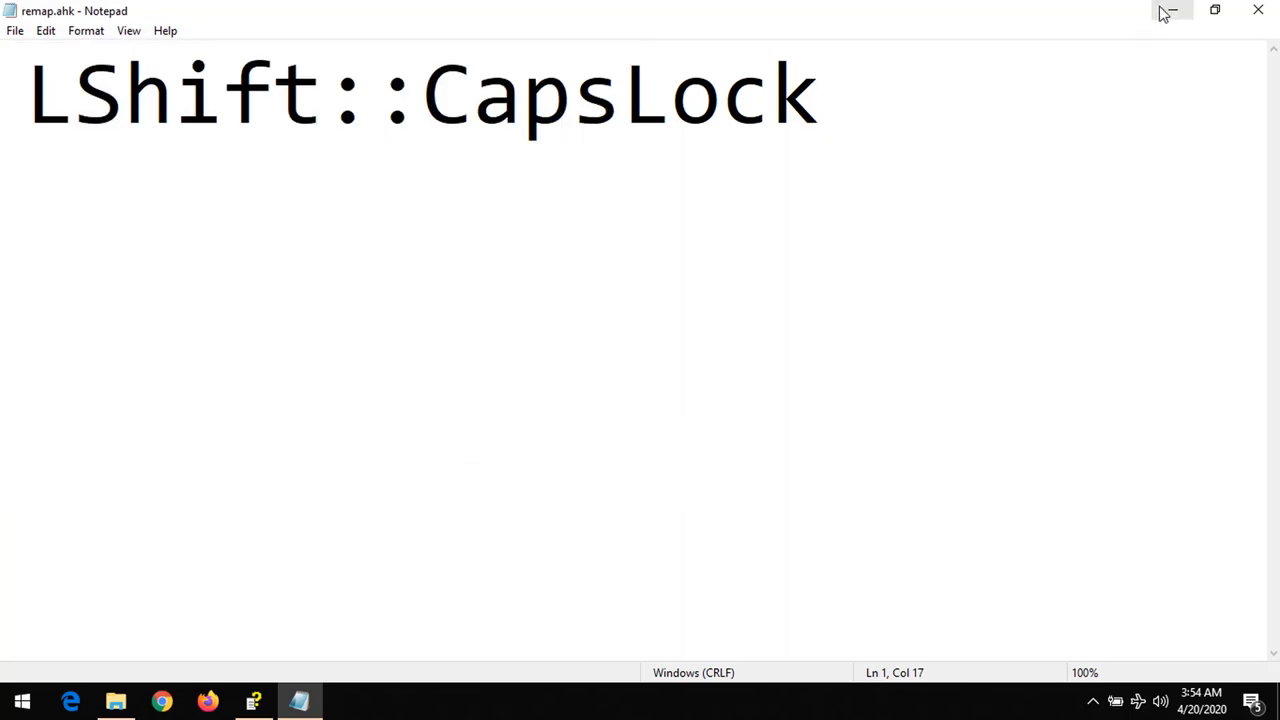
# - Minimize Notepad, check the running remap.ahk tray icon's options, and reopen remap.ahk in Notepad
pyautogui.click(1170, 12)
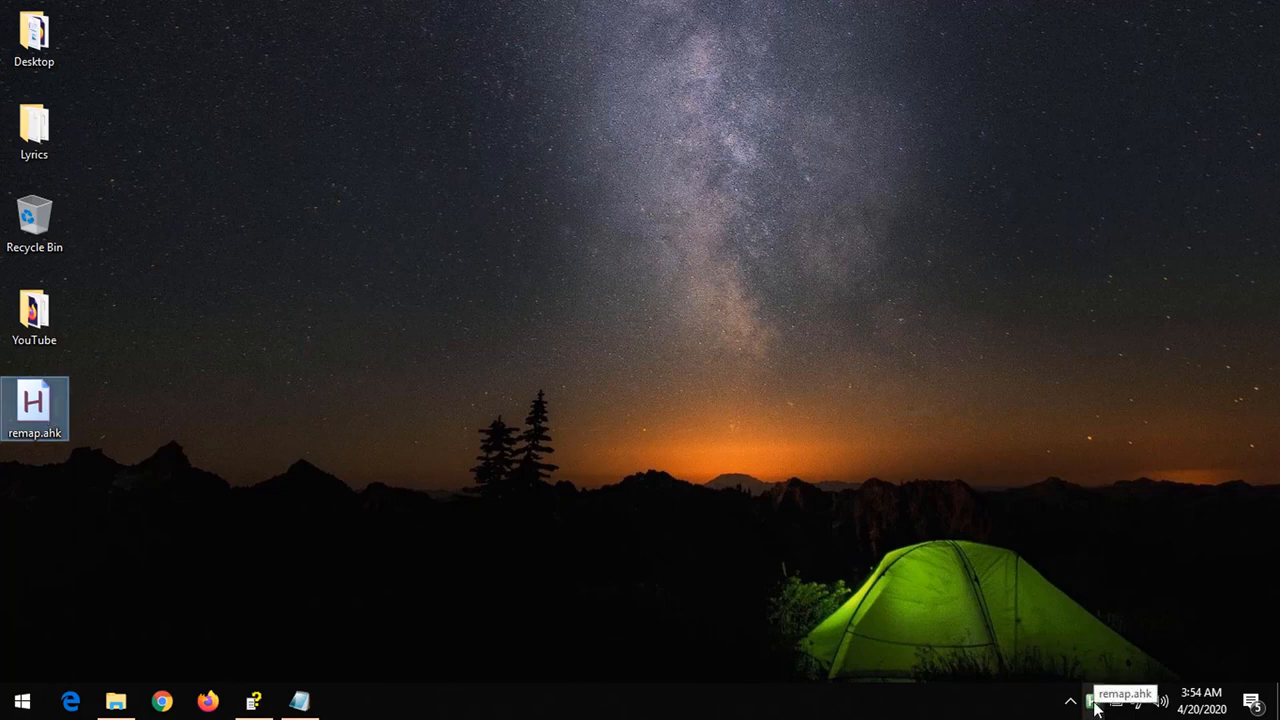
pyautogui.rightClick(1092, 700)
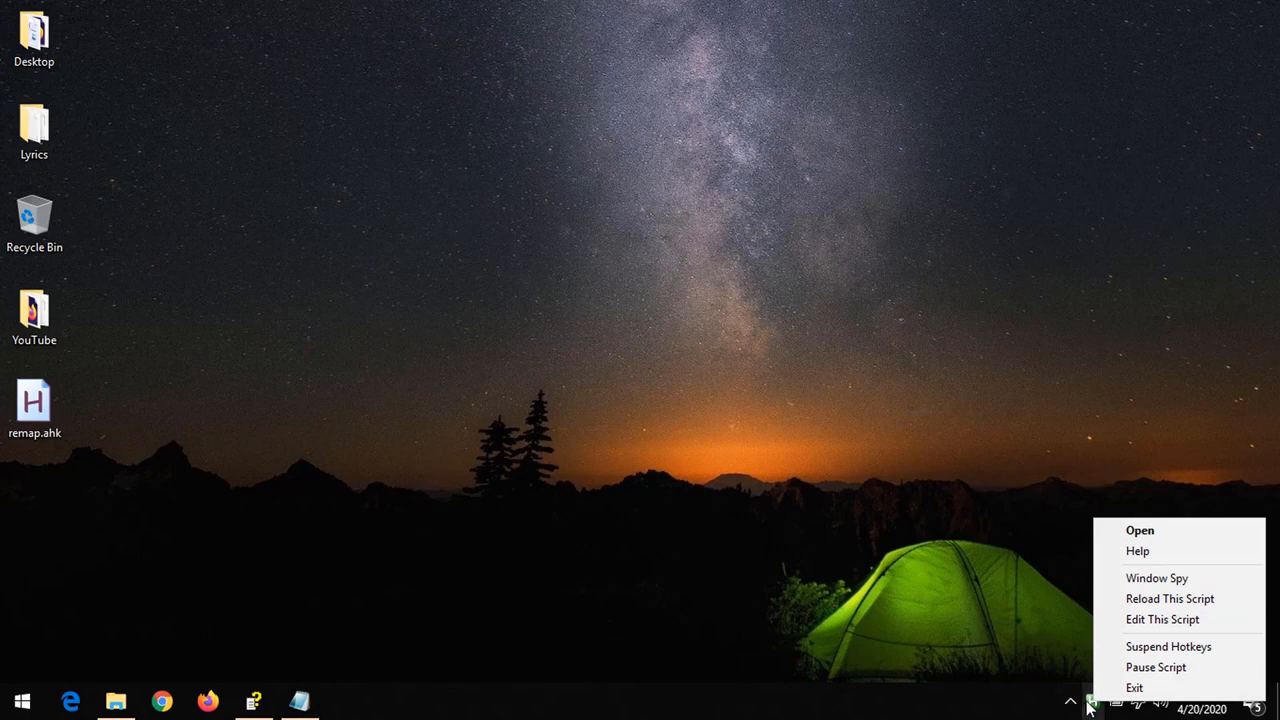
pyautogui.moveTo(1136, 552)
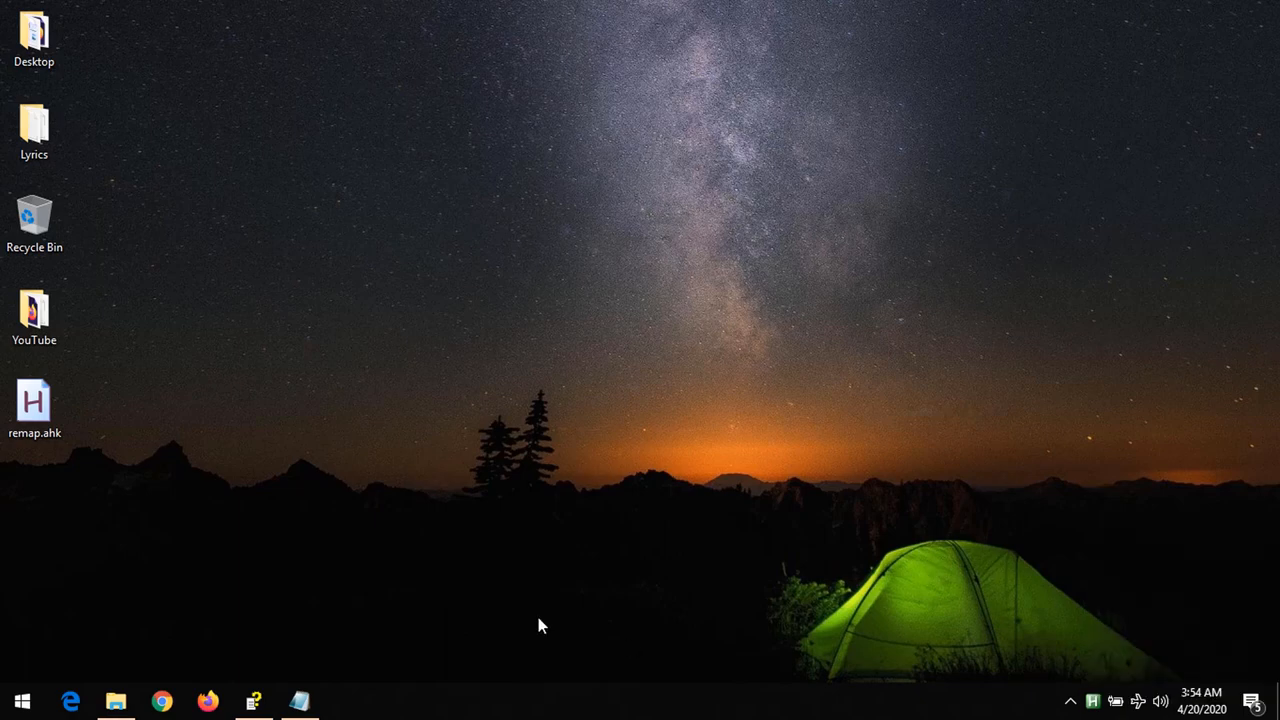
pyautogui.doubleClick(34, 400)
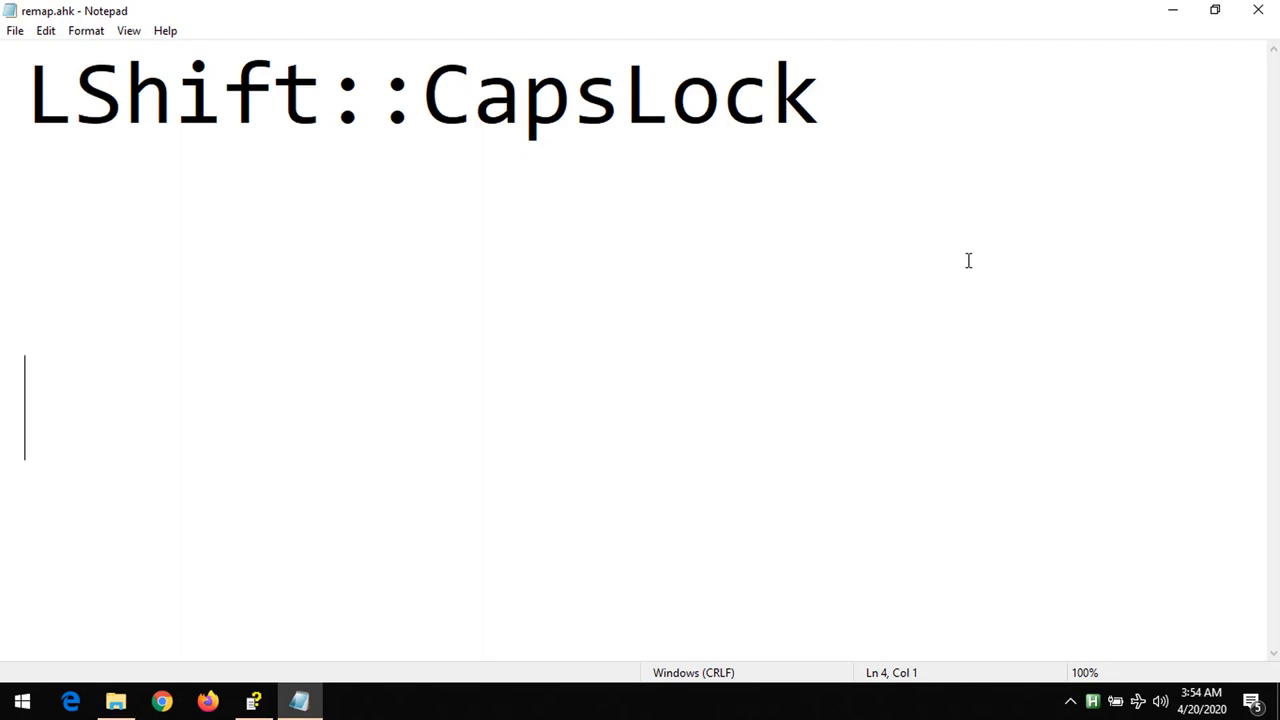
# - Test the remap by typing a row of lowercase g's then capital G's with Left Shift
pyautogui.write('ggggggg')
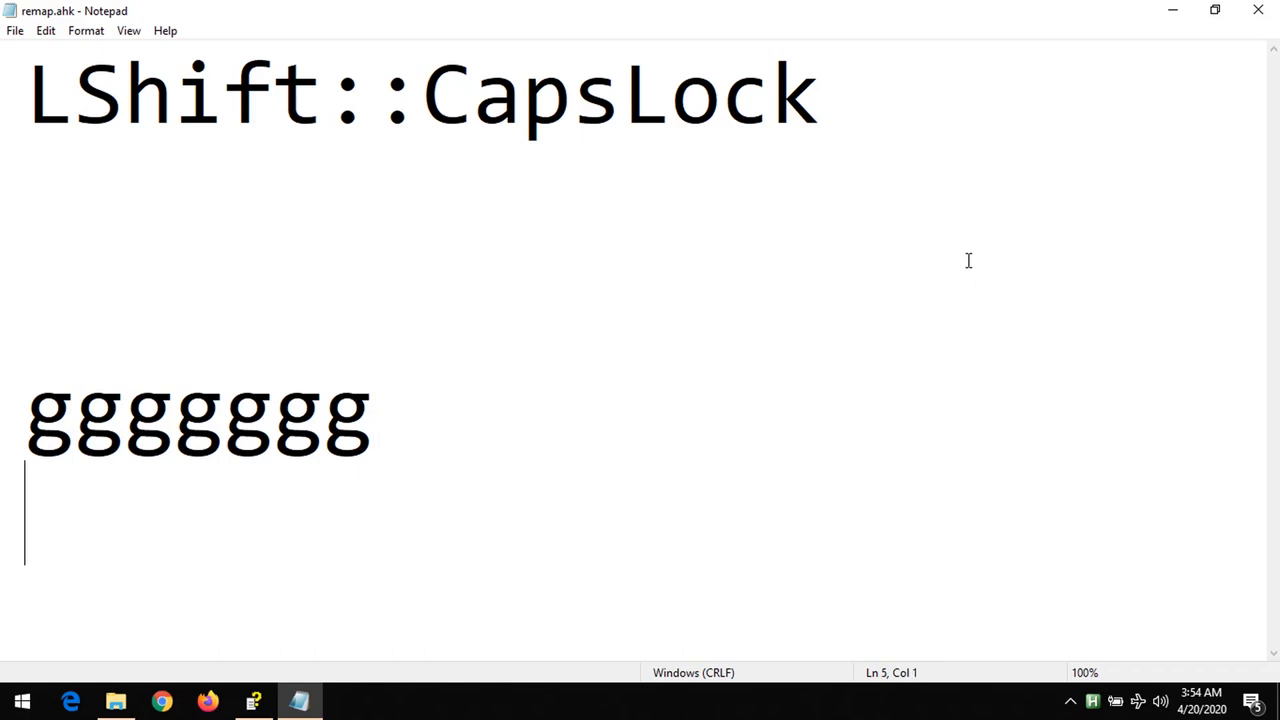
pyautogui.write('G')
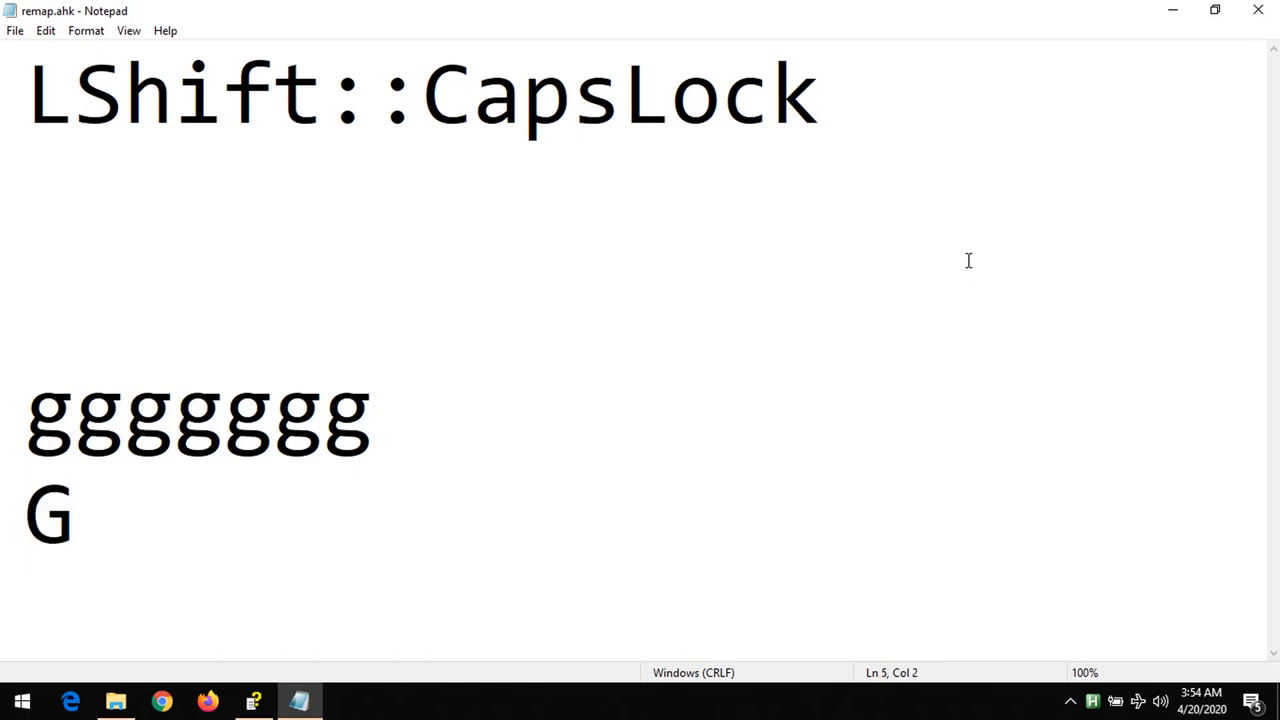
pyautogui.write('GGGGGGGG')
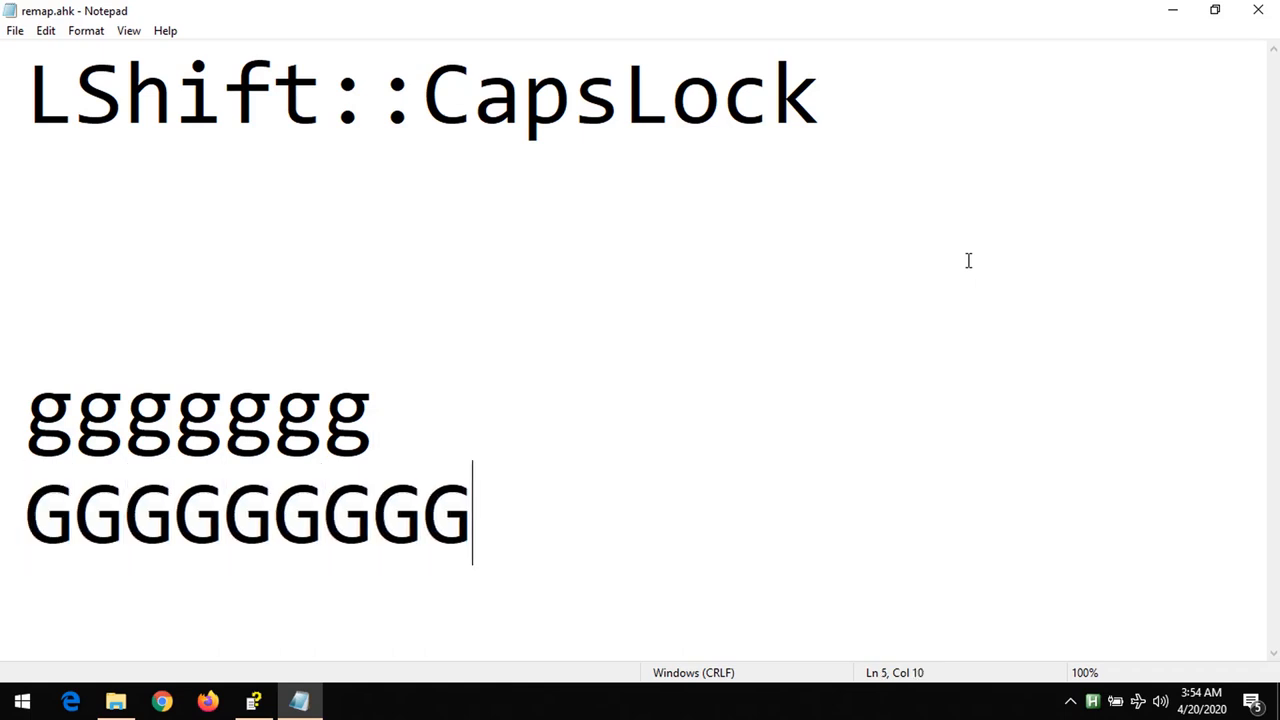
pyautogui.write('GG')
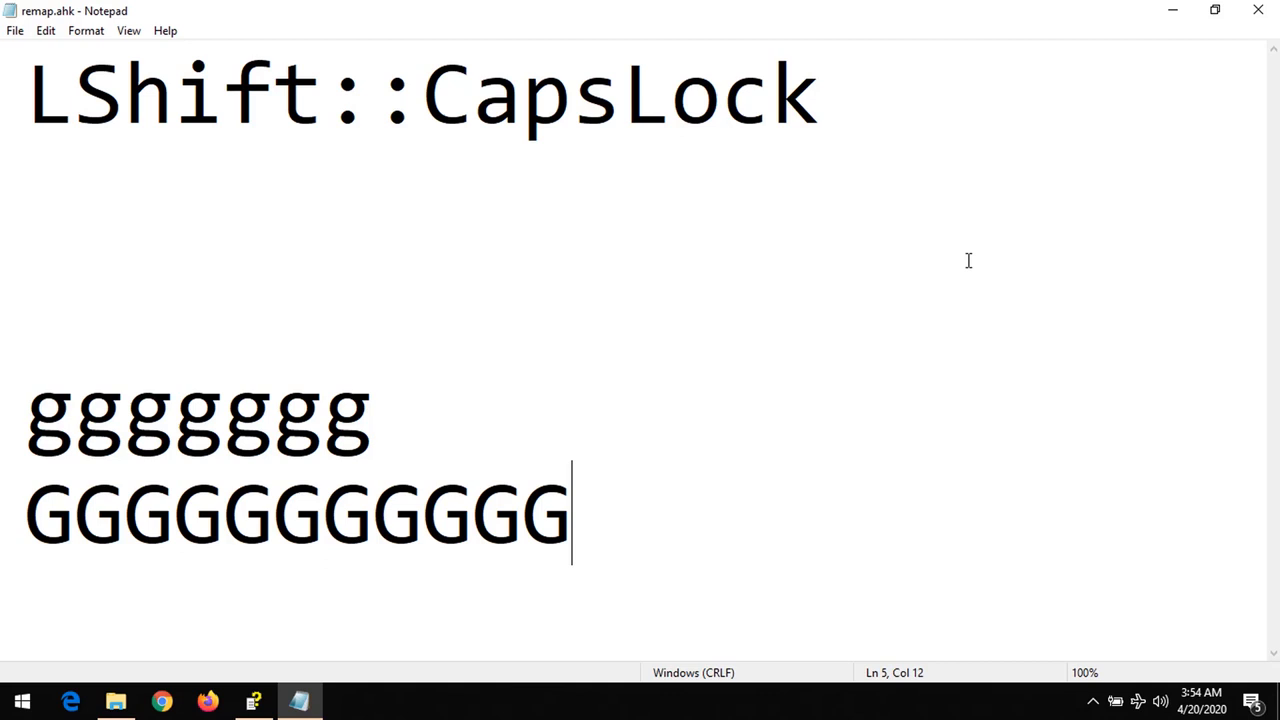
pyautogui.moveTo(1106, 236)
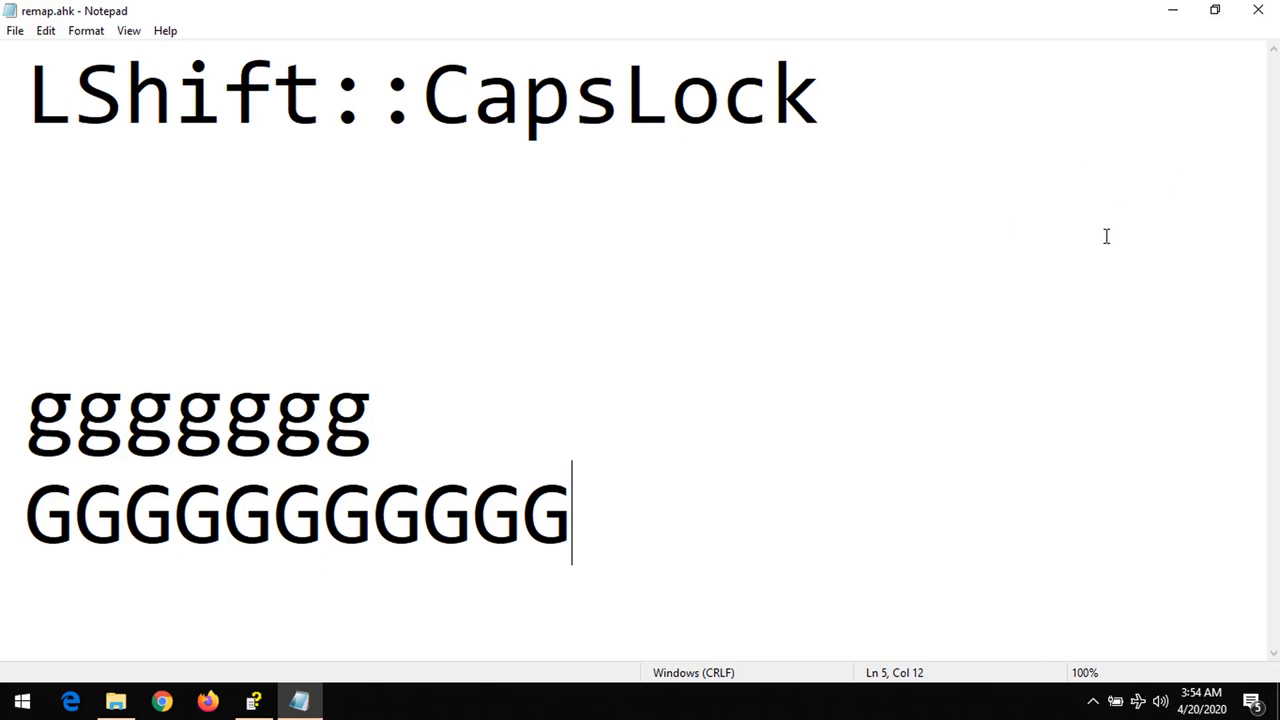
pyautogui.moveTo(1072, 8)
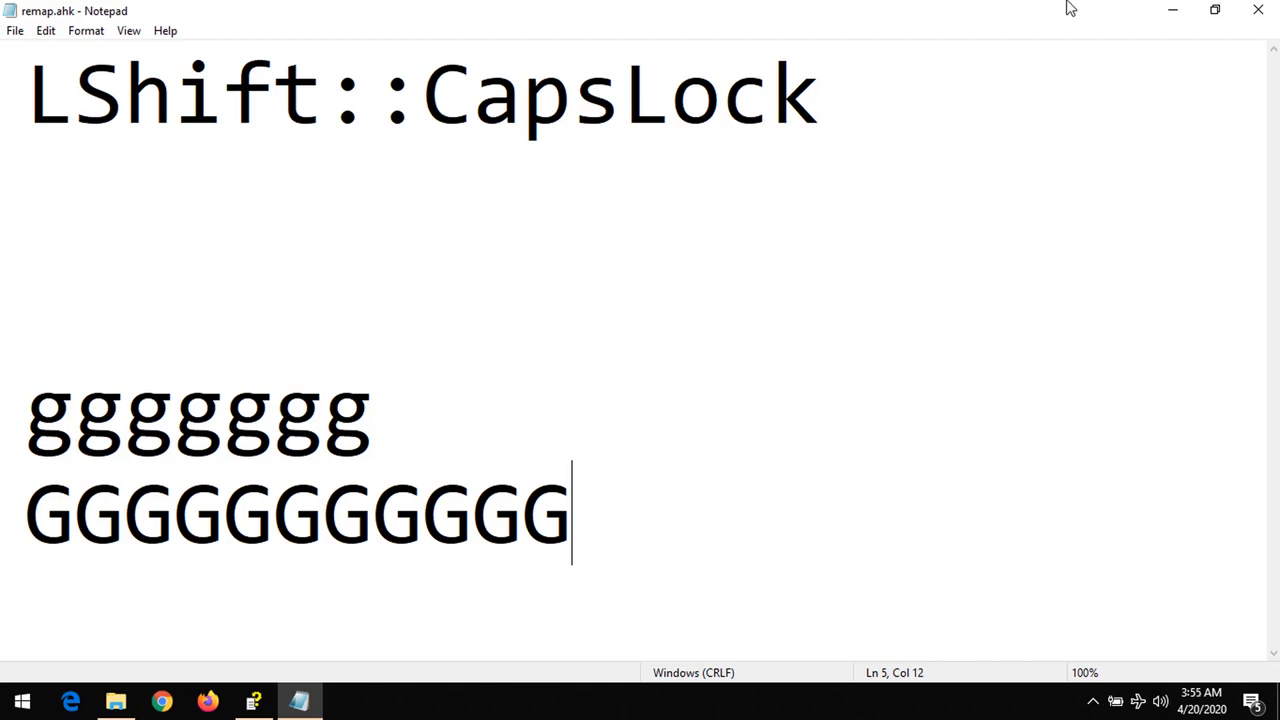